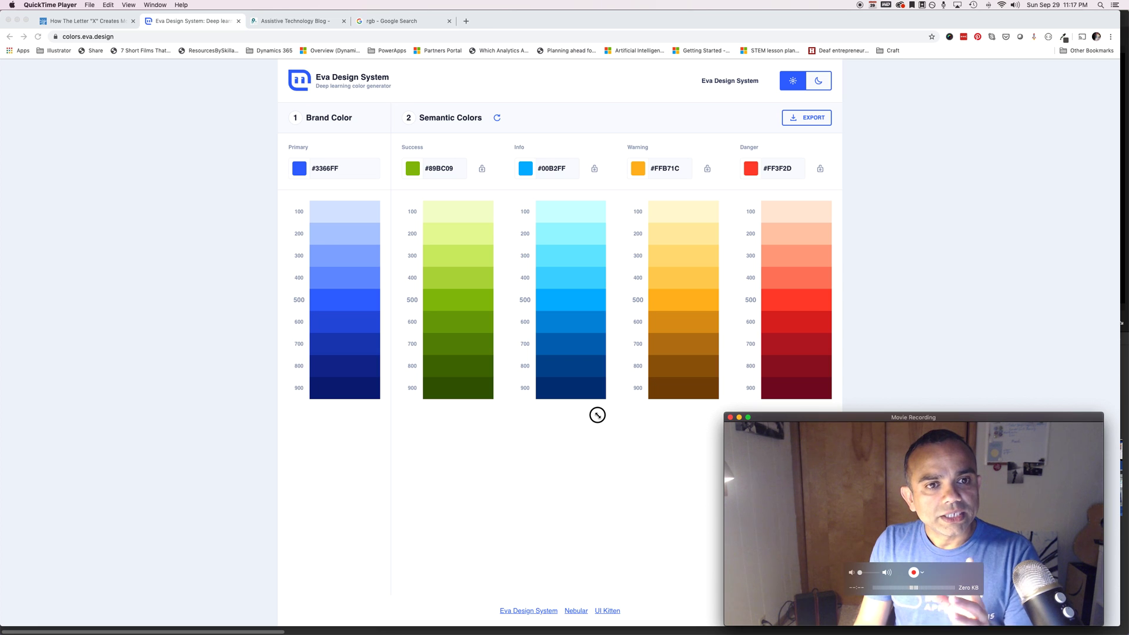
{"action": "mouse_move", "coordinate": [41, 217]}
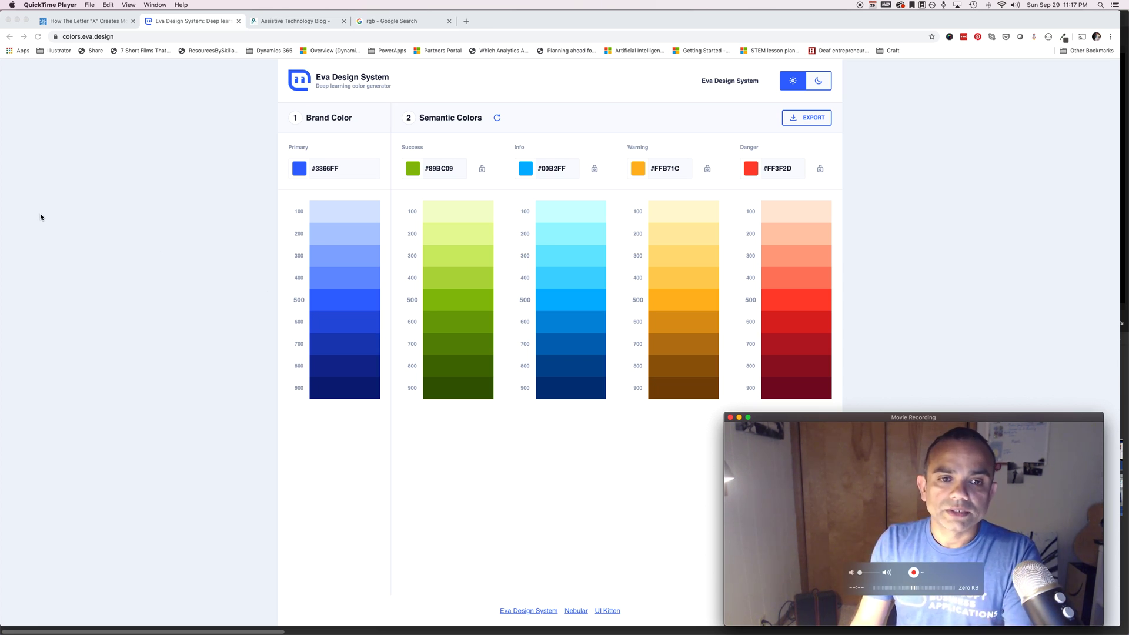
{"action": "mouse_move", "coordinate": [340, 423]}
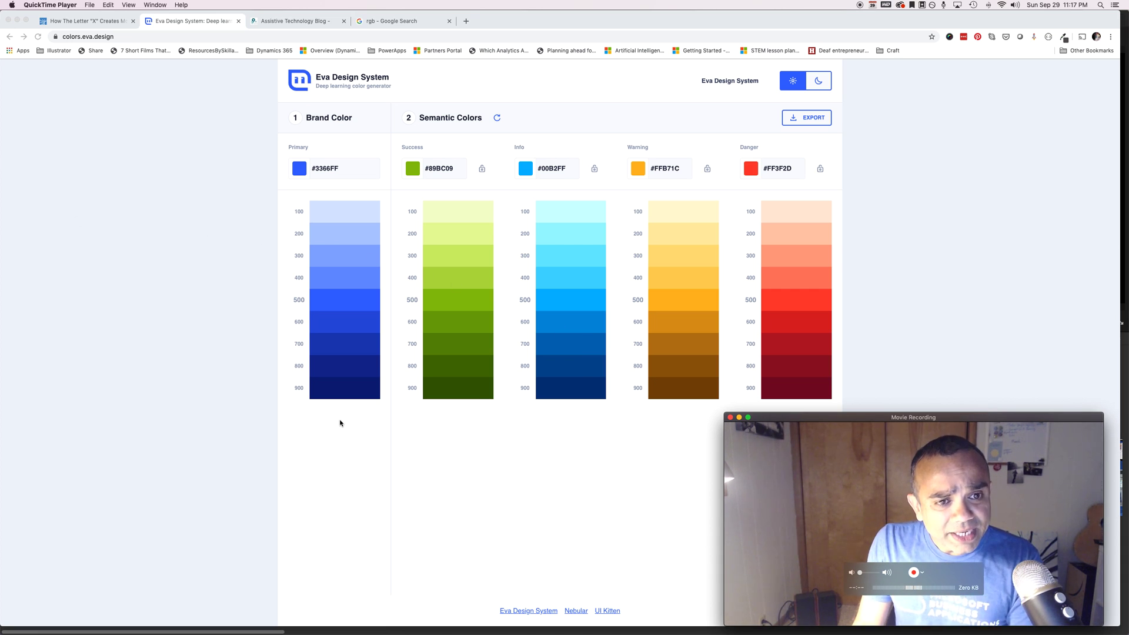
{"action": "mouse_move", "coordinate": [59, 340]}
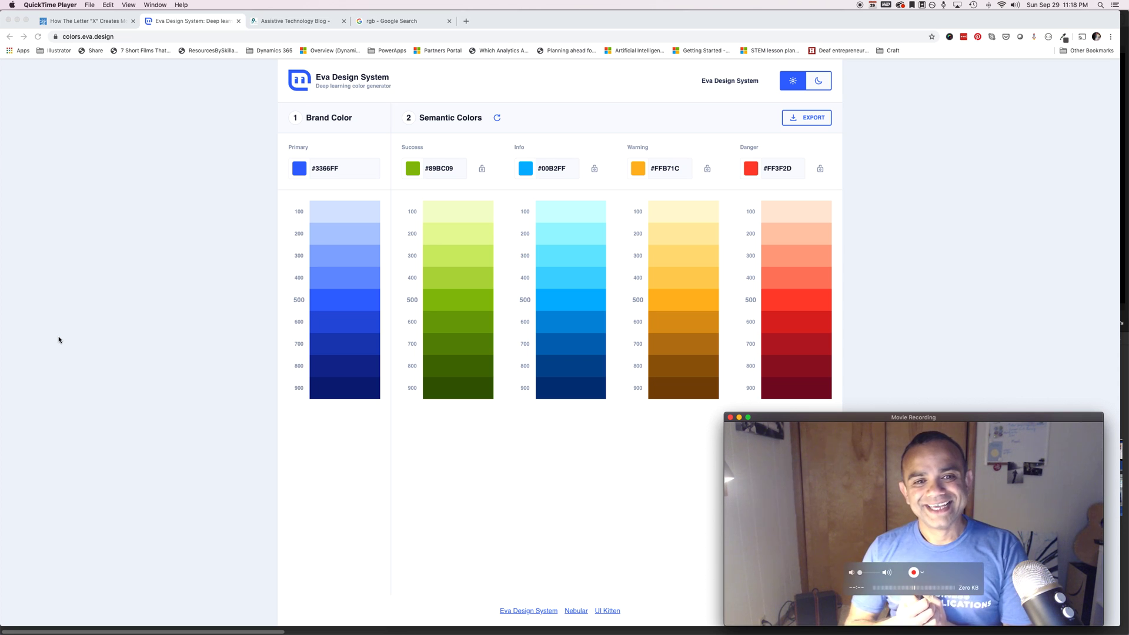
{"action": "mouse_move", "coordinate": [154, 339]}
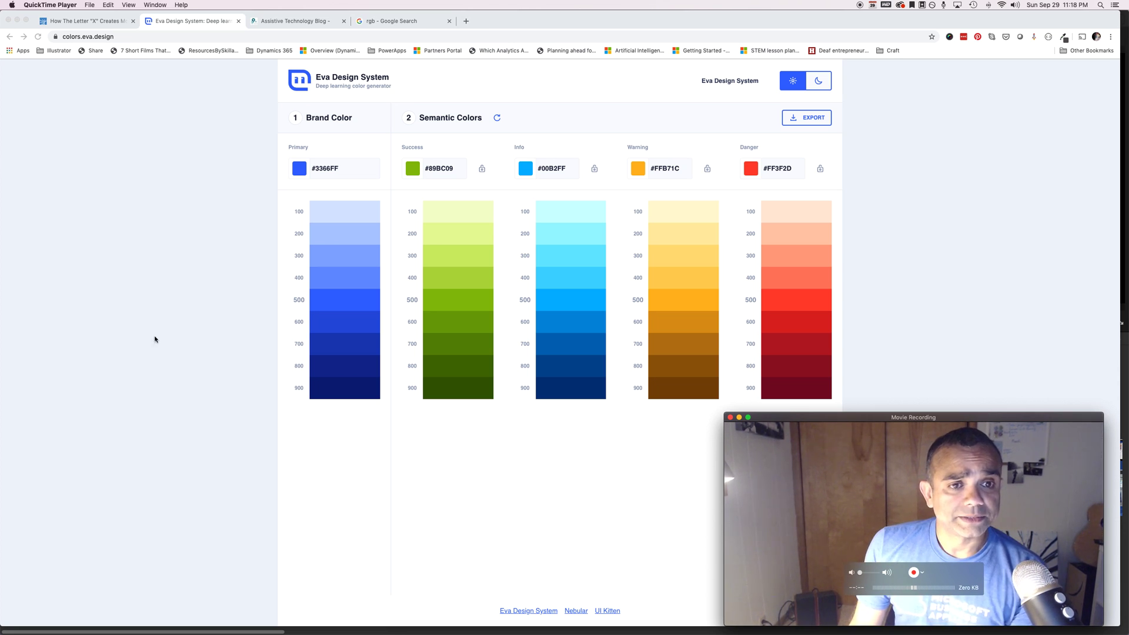
{"action": "mouse_move", "coordinate": [285, 156]}
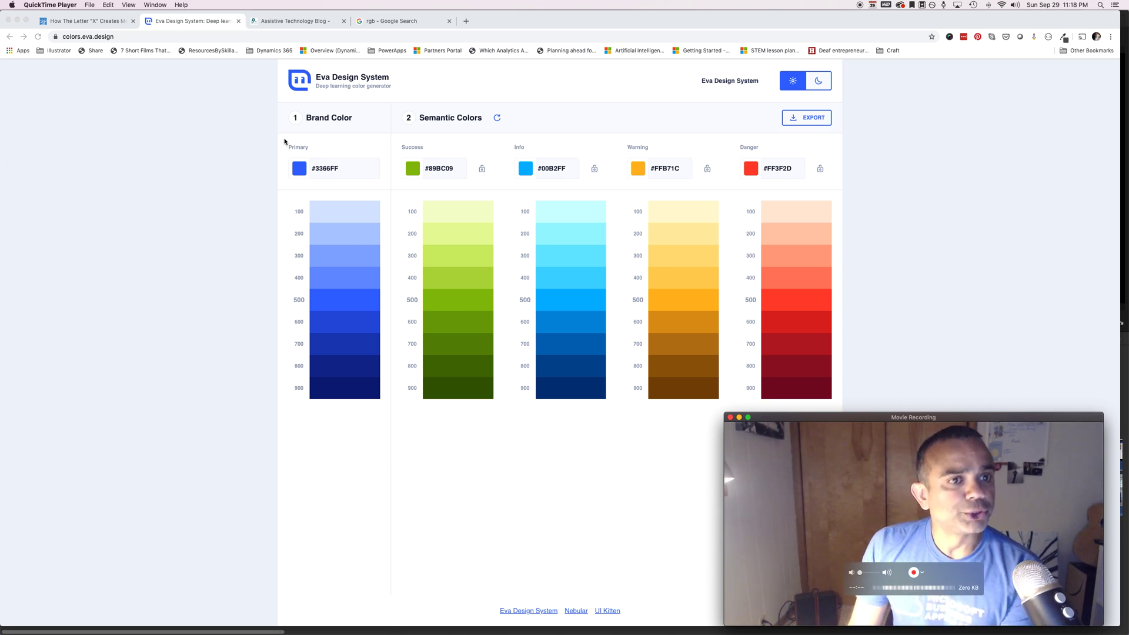
Sample the blog logo's teal colour #1e8490 with the Eye Dropper extension
{"action": "left_click", "coordinate": [295, 20]}
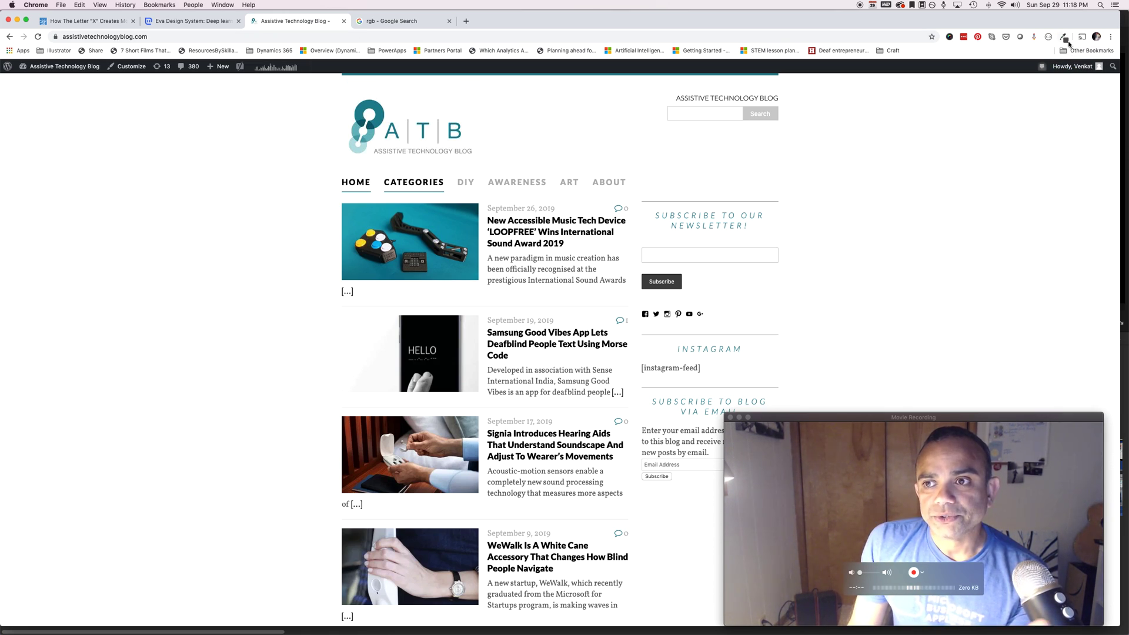
{"action": "mouse_move", "coordinate": [1065, 37]}
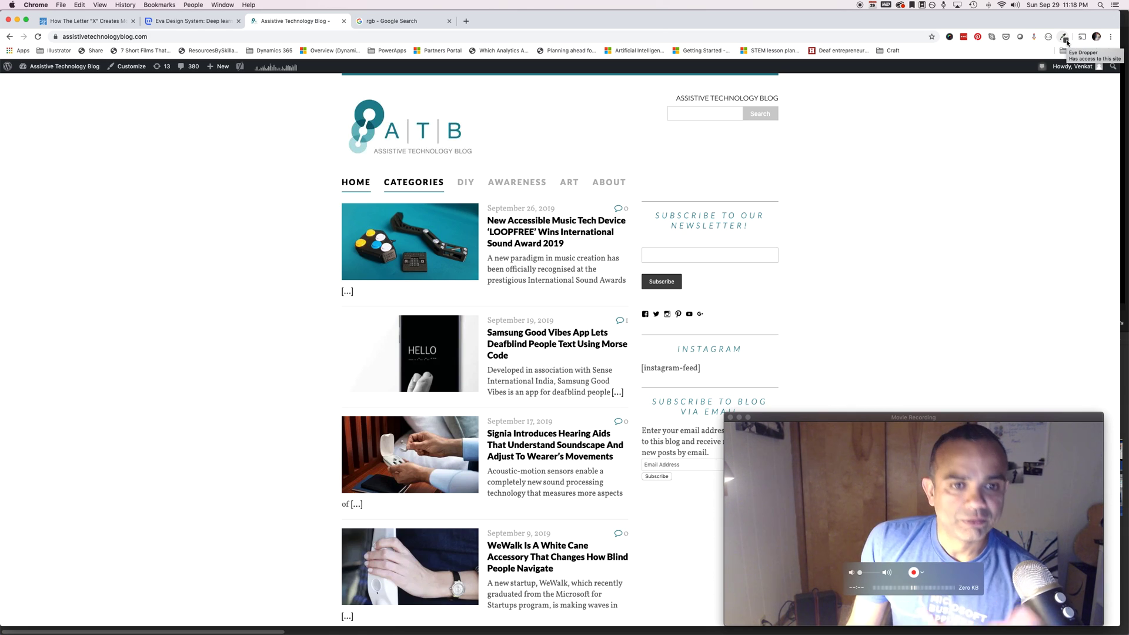
{"action": "left_click", "coordinate": [1064, 37]}
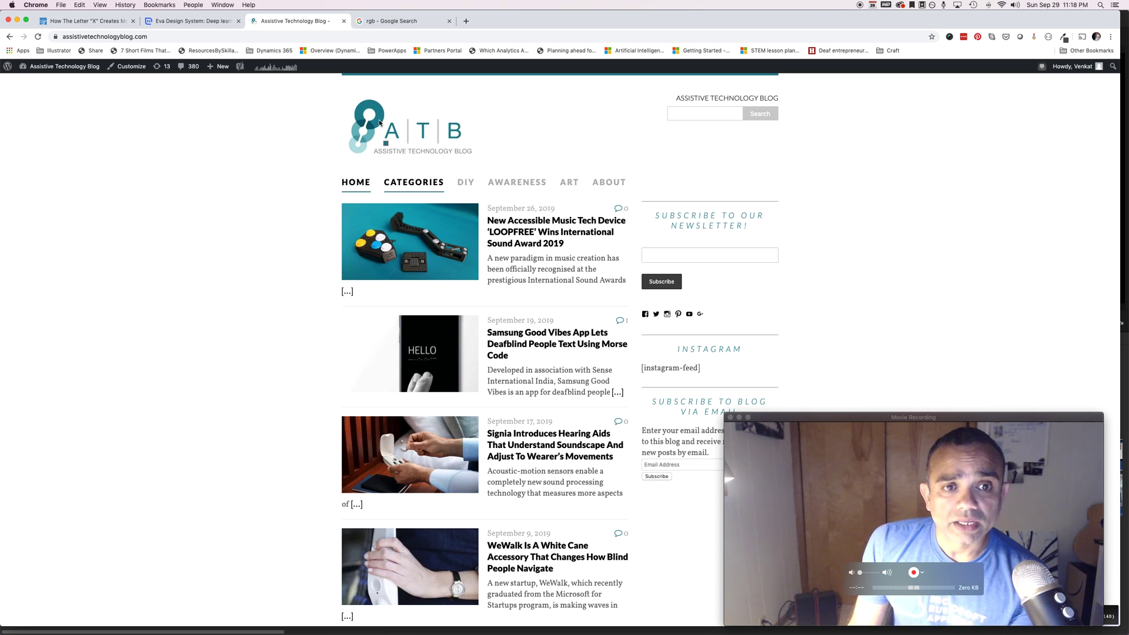
{"action": "mouse_move", "coordinate": [380, 116]}
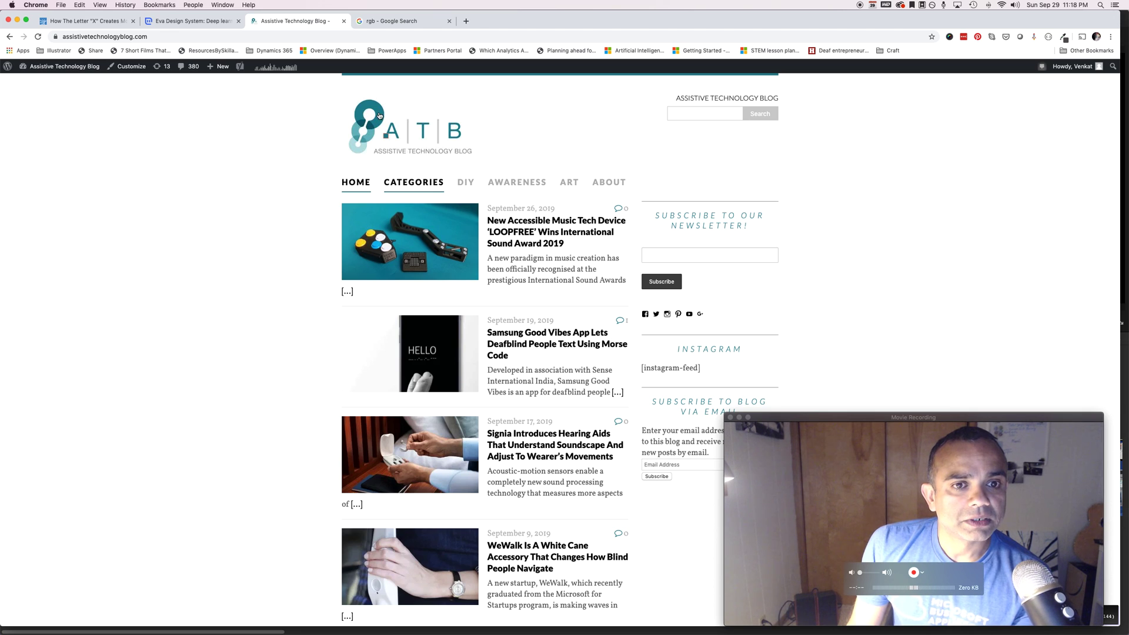
{"action": "left_click", "coordinate": [1064, 37]}
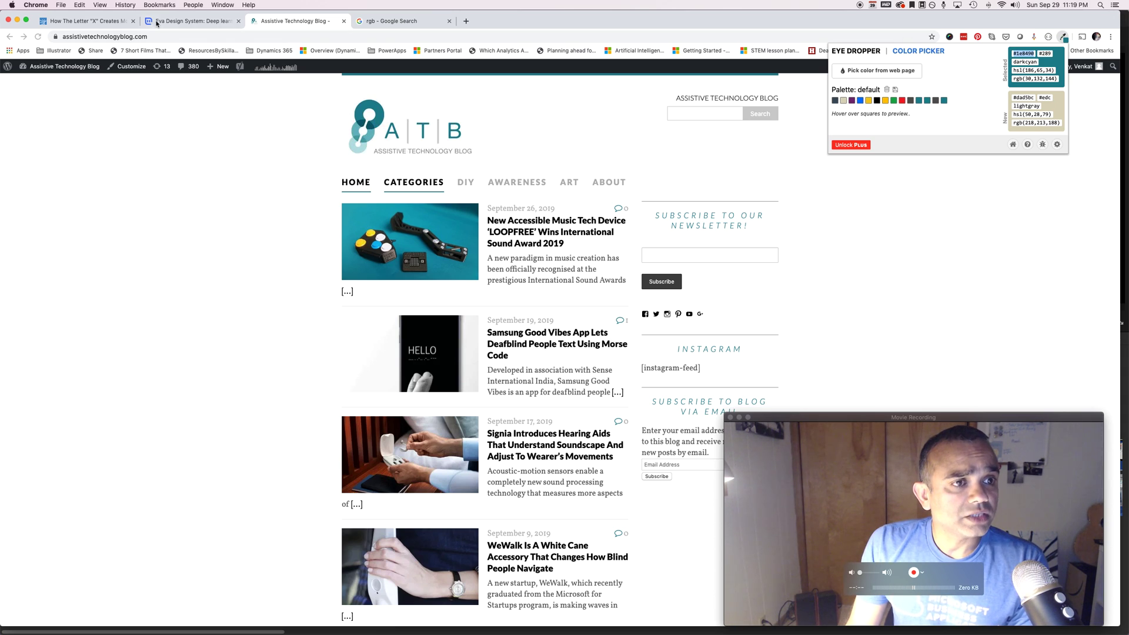
Enter #1e8490 as Eva's primary colour so the whole palette regenerates
{"action": "left_click", "coordinate": [190, 20]}
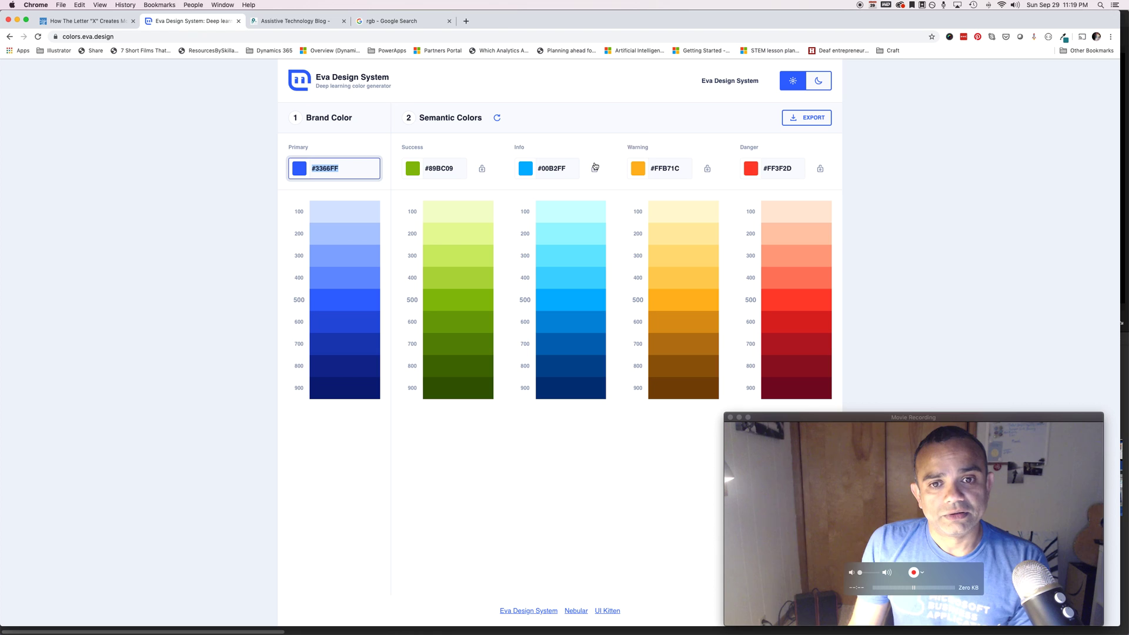
{"action": "left_click", "coordinate": [555, 167]}
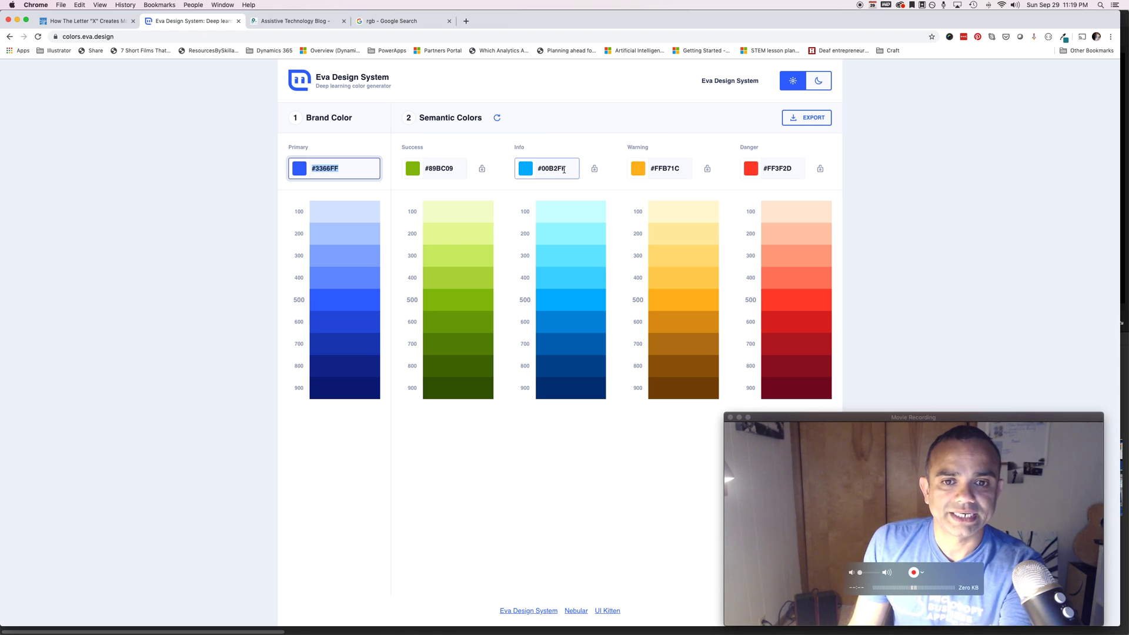
{"action": "type", "text": "#1e8490"}
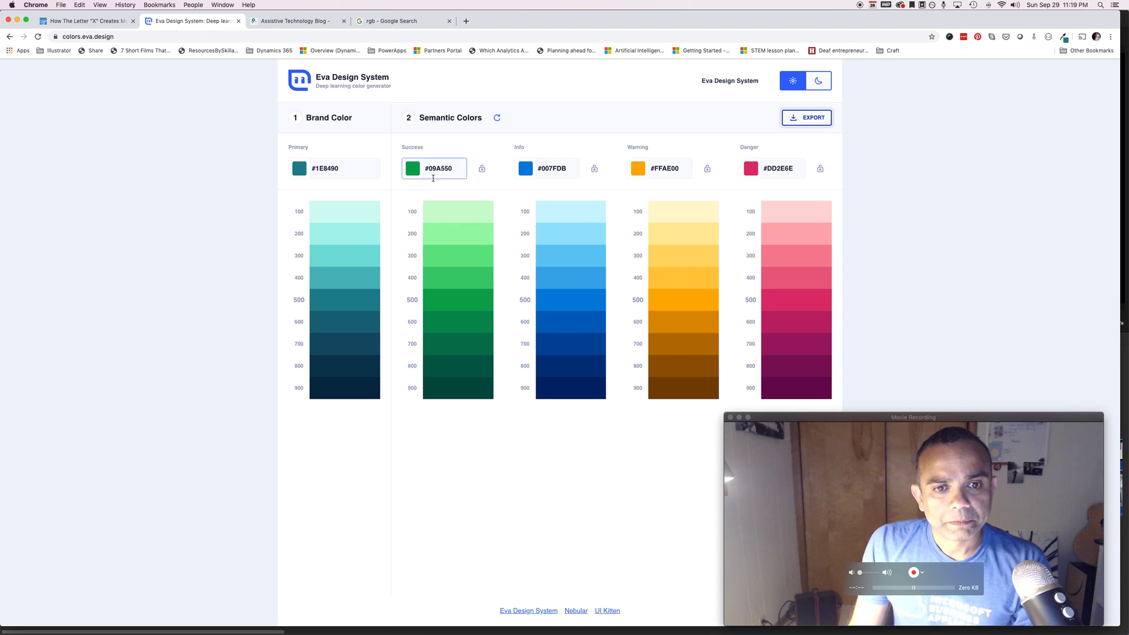
{"action": "mouse_move", "coordinate": [795, 244]}
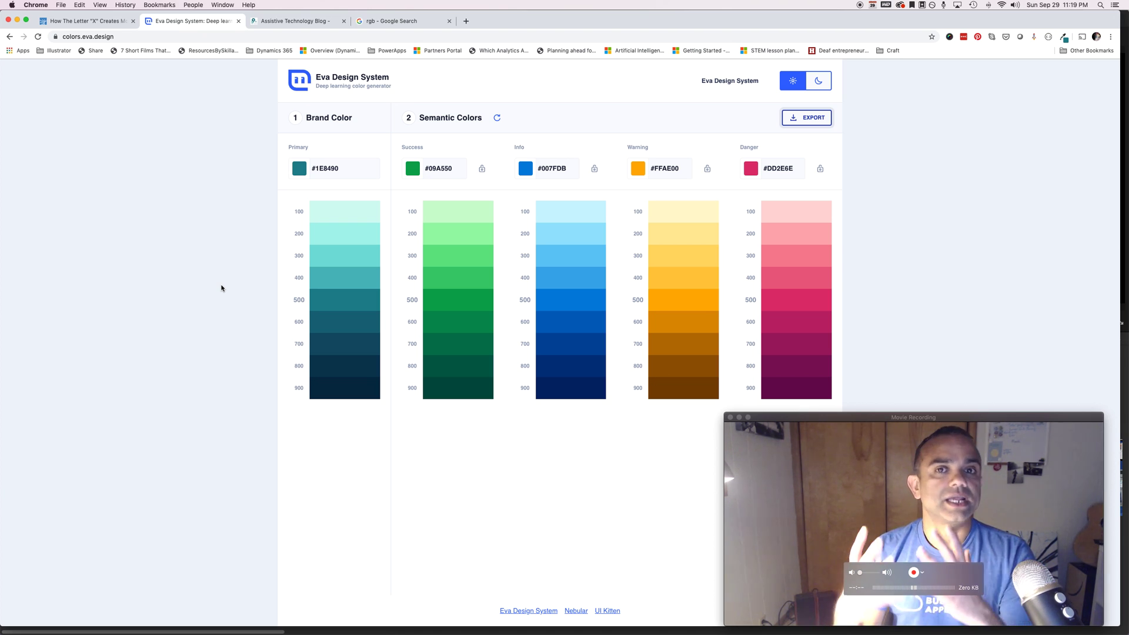
{"action": "mouse_move", "coordinate": [449, 140]}
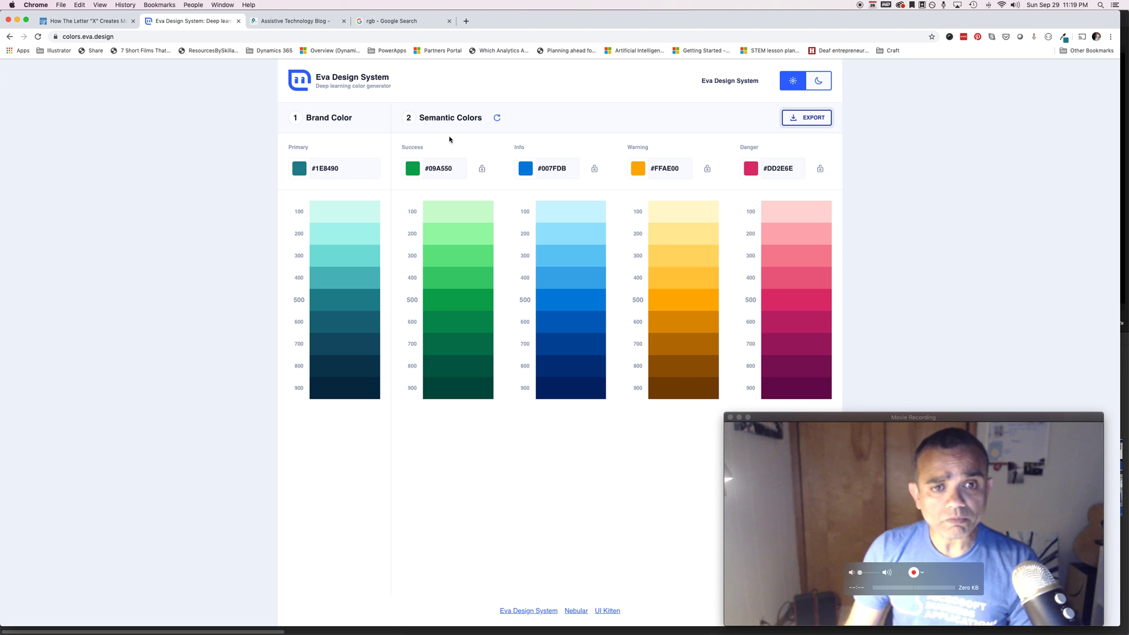
{"action": "mouse_move", "coordinate": [451, 131]}
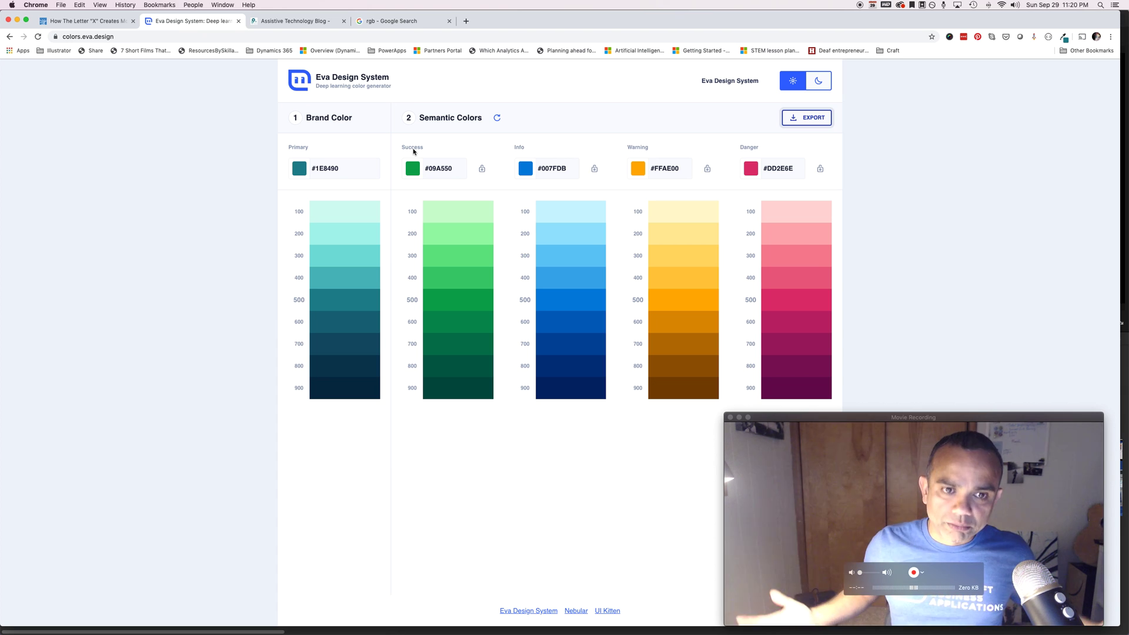
{"action": "mouse_move", "coordinate": [243, 273]}
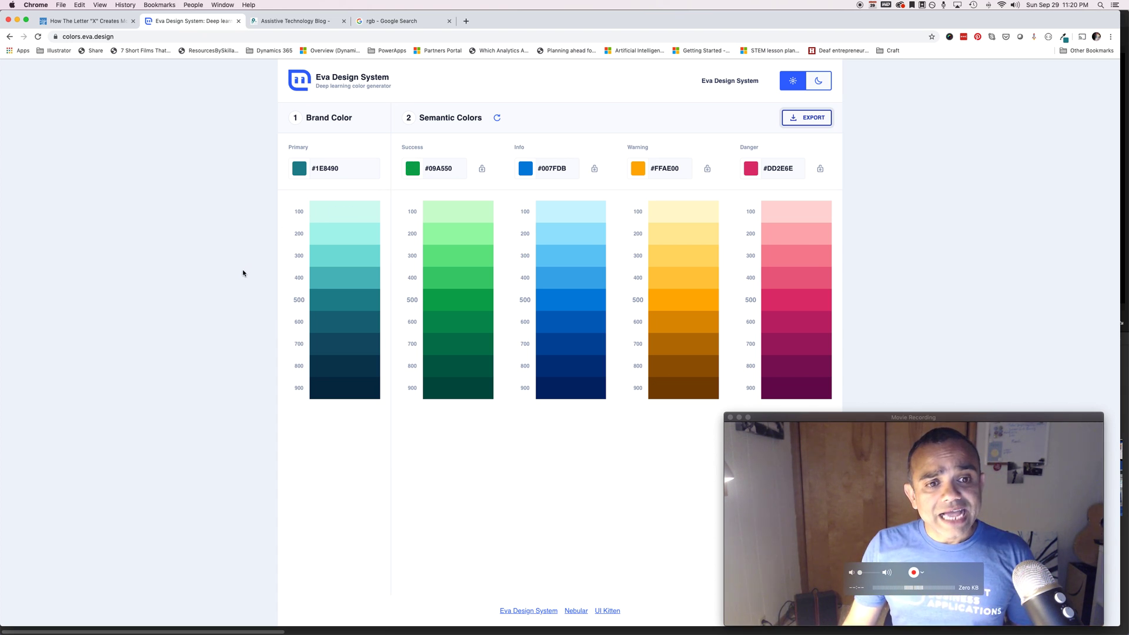
{"action": "mouse_move", "coordinate": [225, 261]}
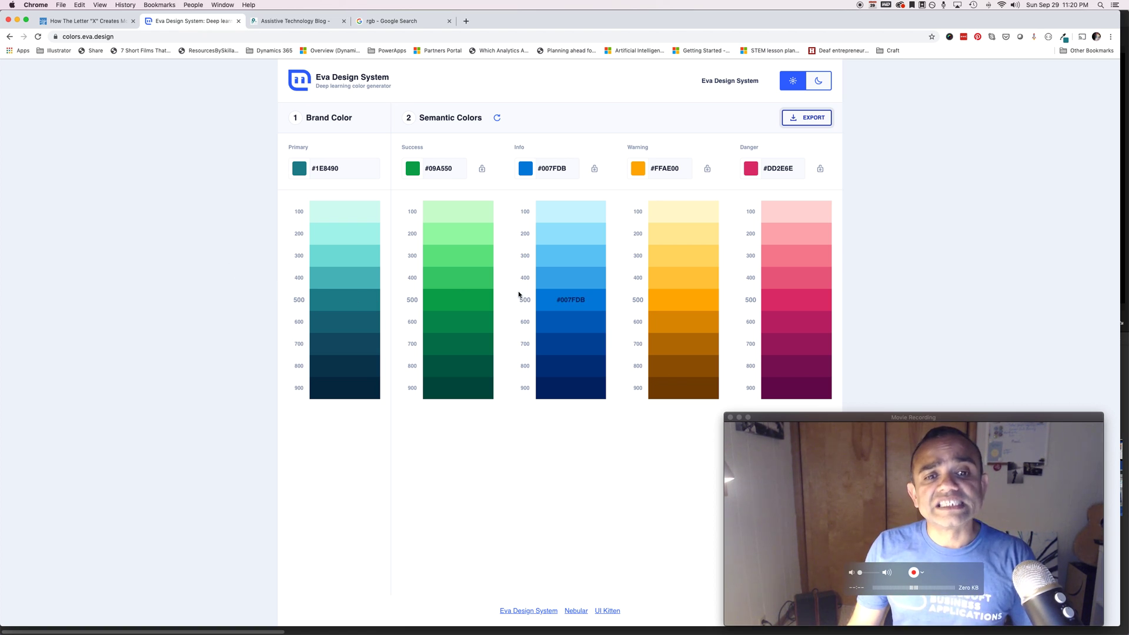
{"action": "mouse_move", "coordinate": [286, 174]}
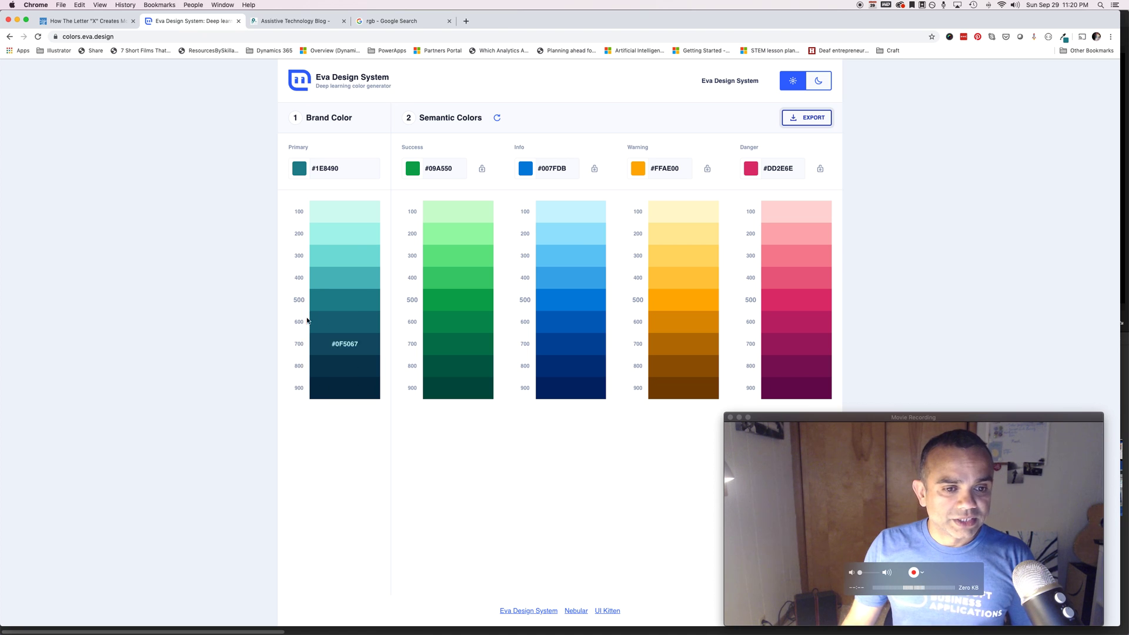
{"action": "mouse_move", "coordinate": [298, 299]}
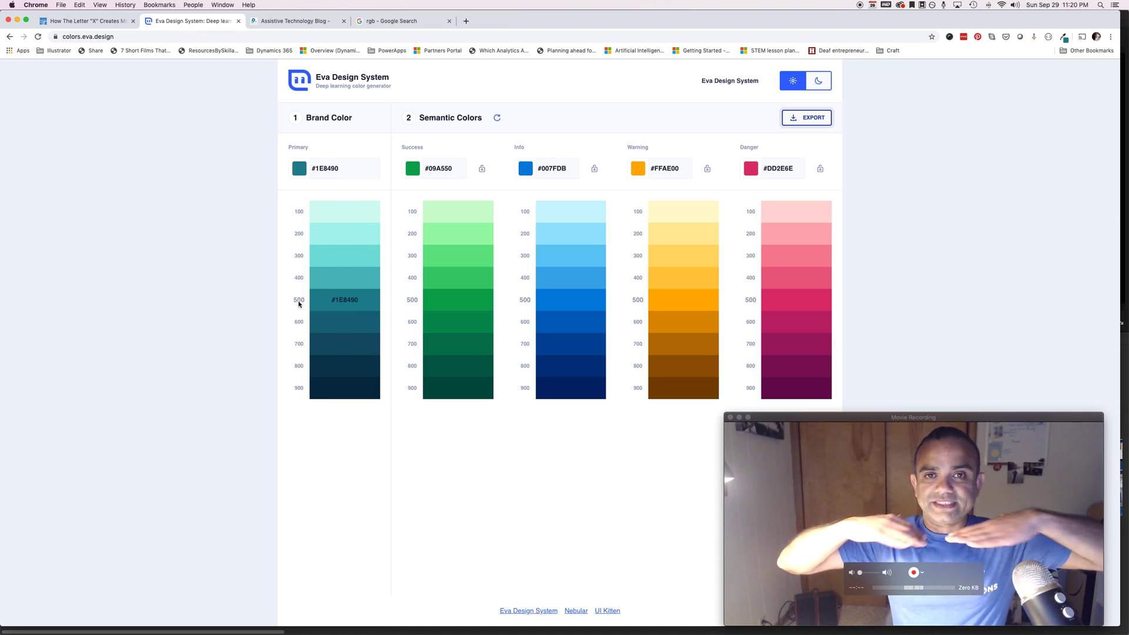
{"action": "mouse_move", "coordinate": [331, 278]}
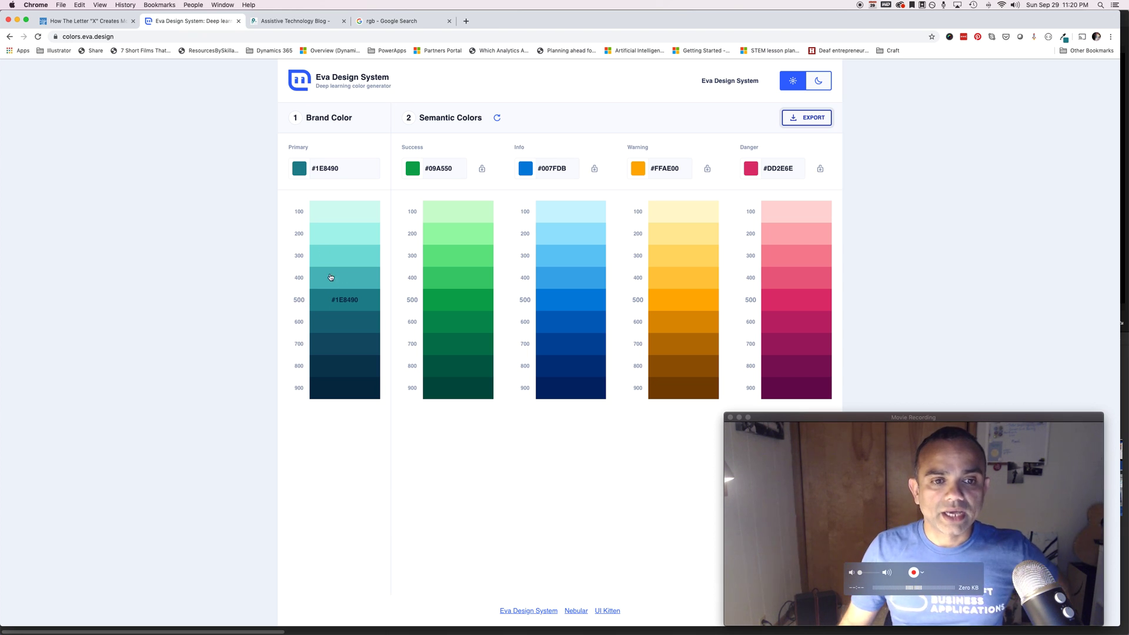
{"action": "mouse_move", "coordinate": [315, 300]}
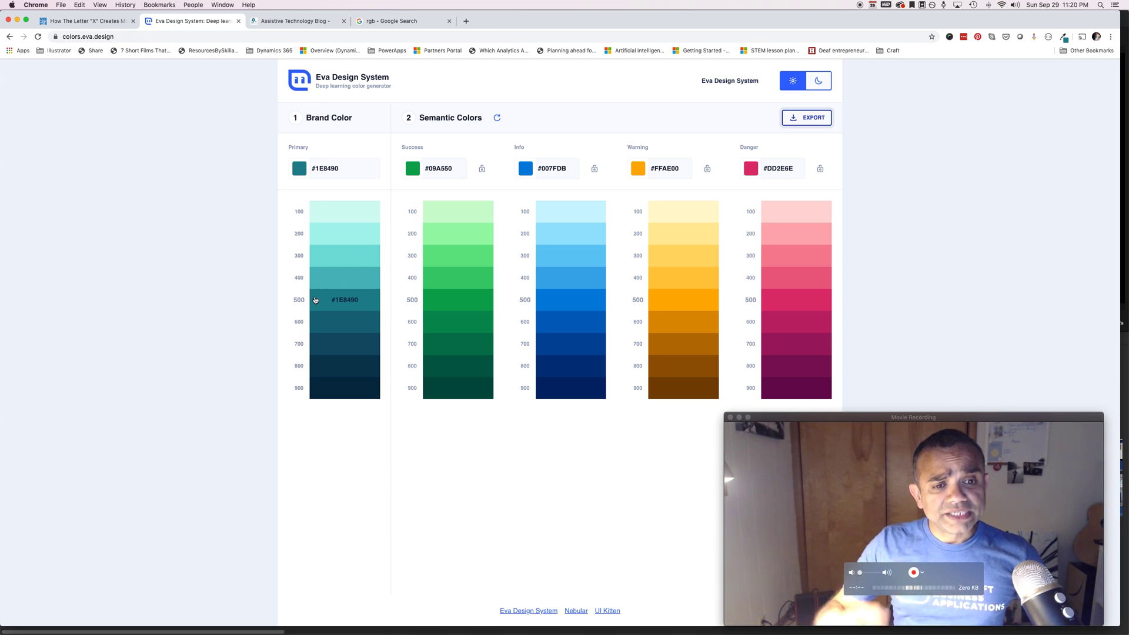
{"action": "mouse_move", "coordinate": [393, 306]}
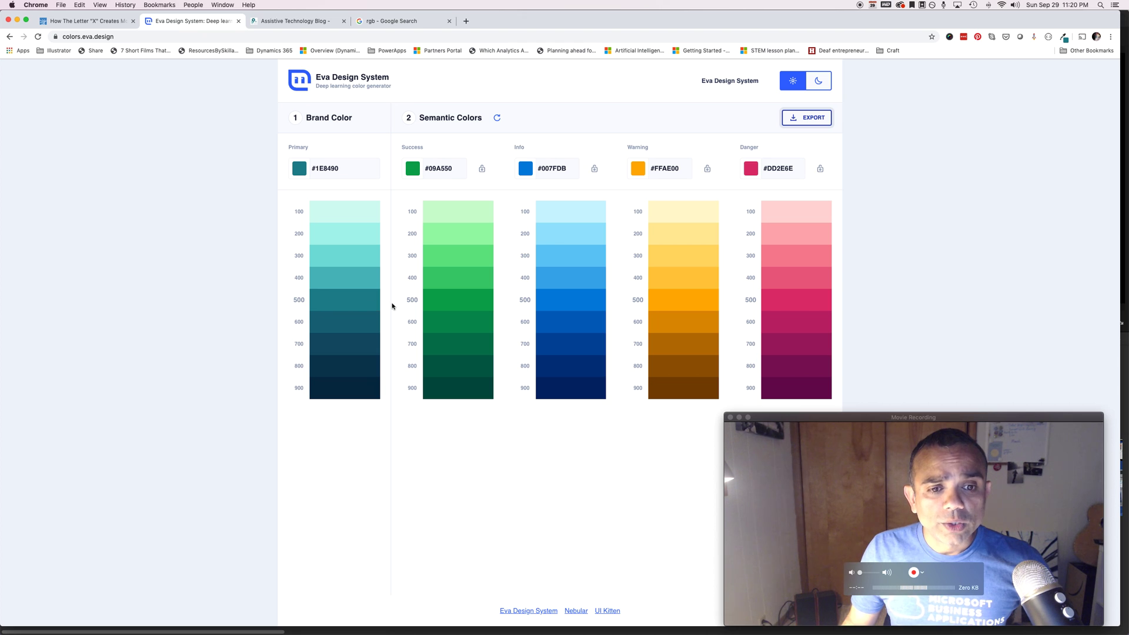
{"action": "mouse_move", "coordinate": [248, 306]}
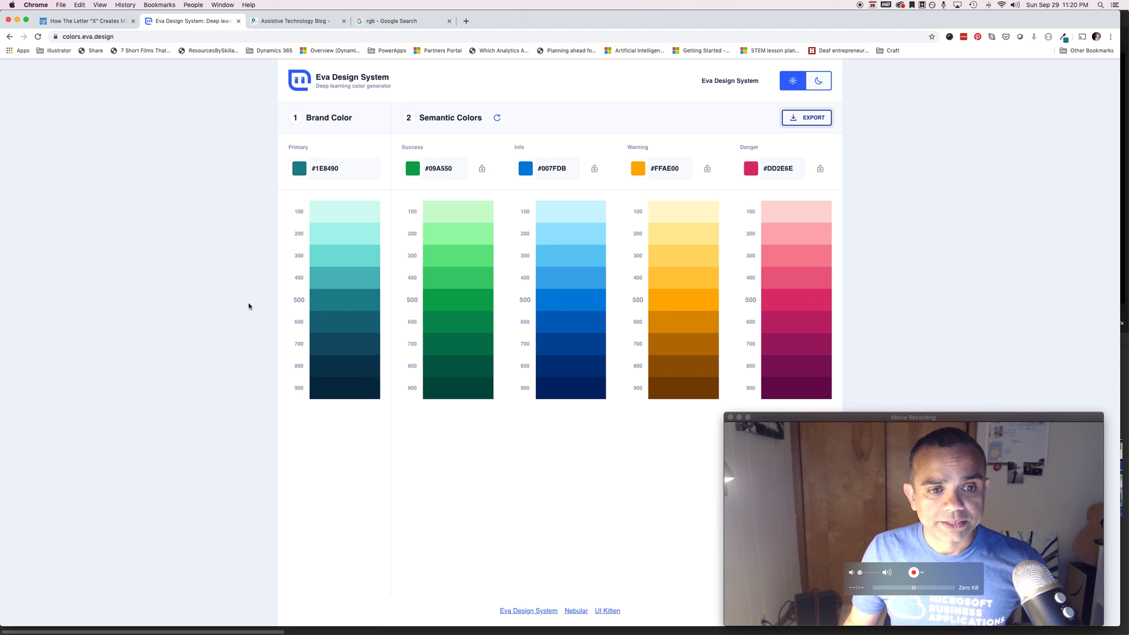
{"action": "mouse_move", "coordinate": [344, 384]}
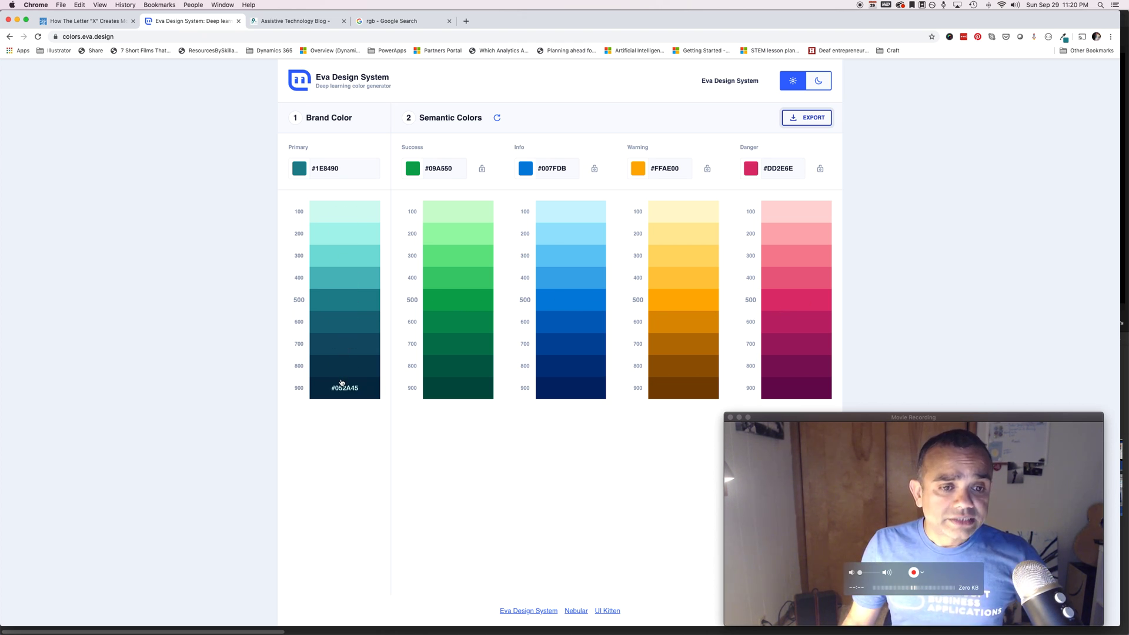
{"action": "mouse_move", "coordinate": [457, 265]}
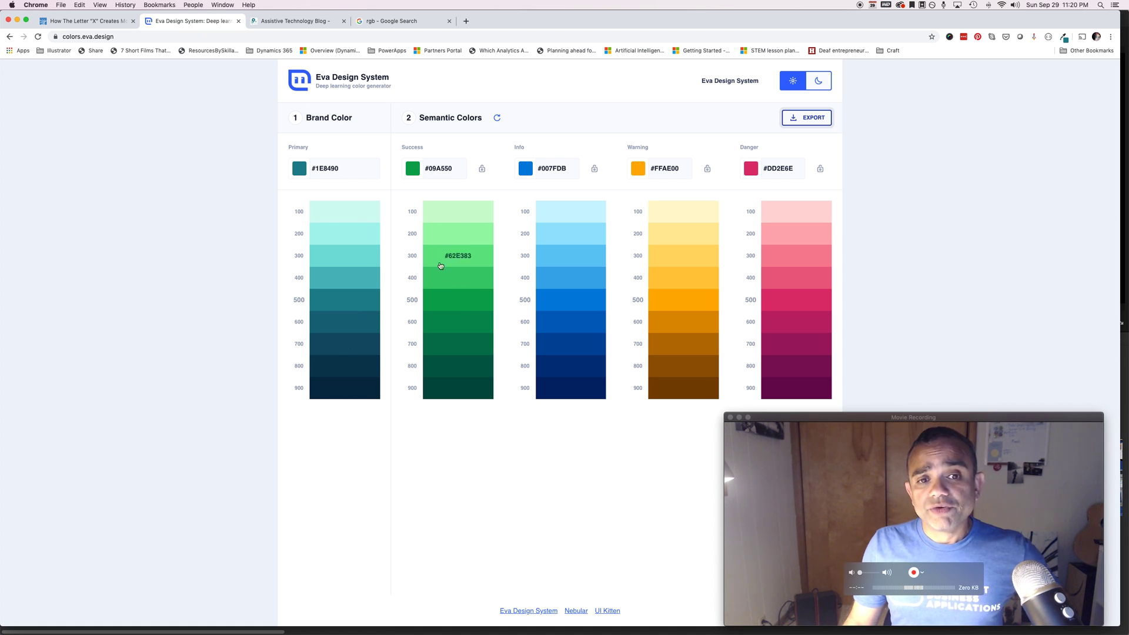
{"action": "mouse_move", "coordinate": [447, 233]}
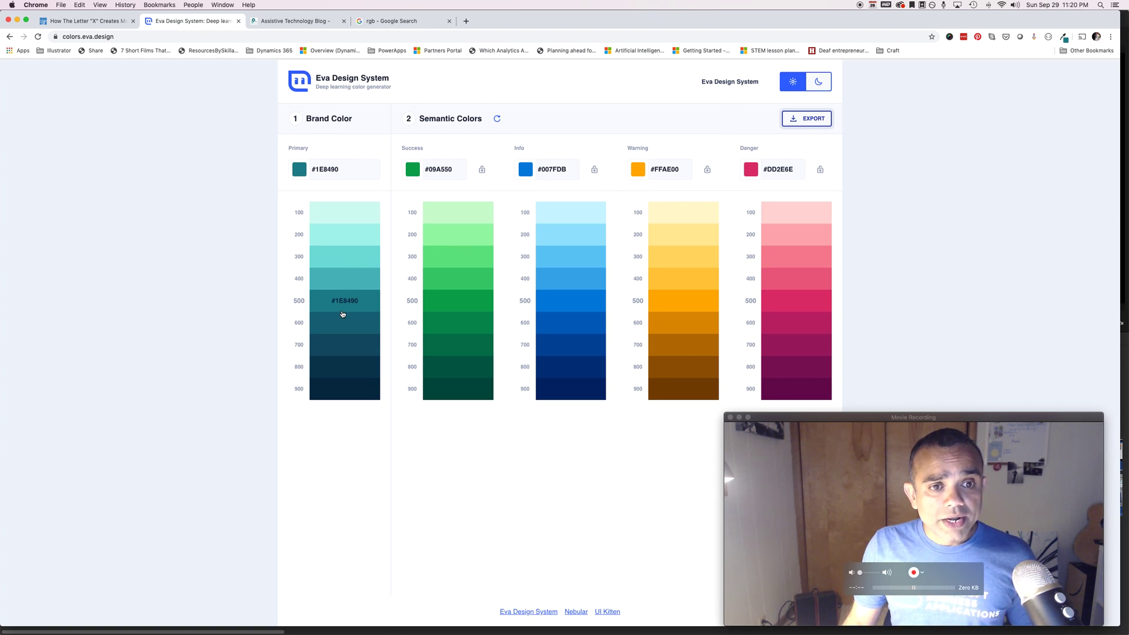
{"action": "mouse_move", "coordinate": [496, 119]}
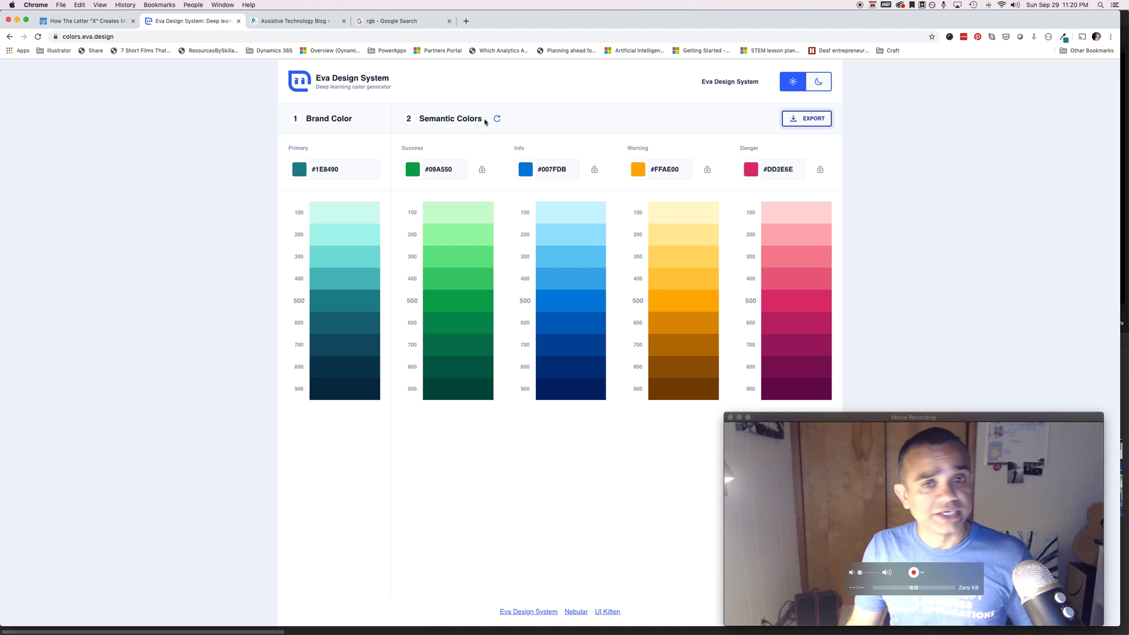
{"action": "mouse_move", "coordinate": [497, 119]}
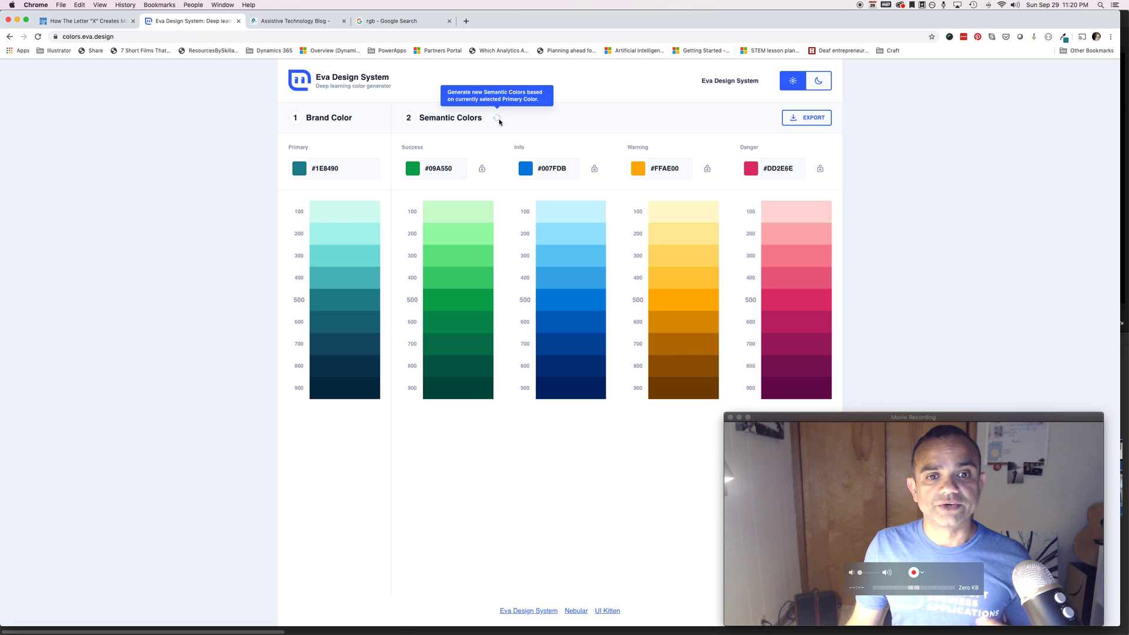
Regenerate the semantic colours four times, ending at success #3BBF3B, info #0273ED, danger #E02336
{"action": "left_click", "coordinate": [497, 118]}
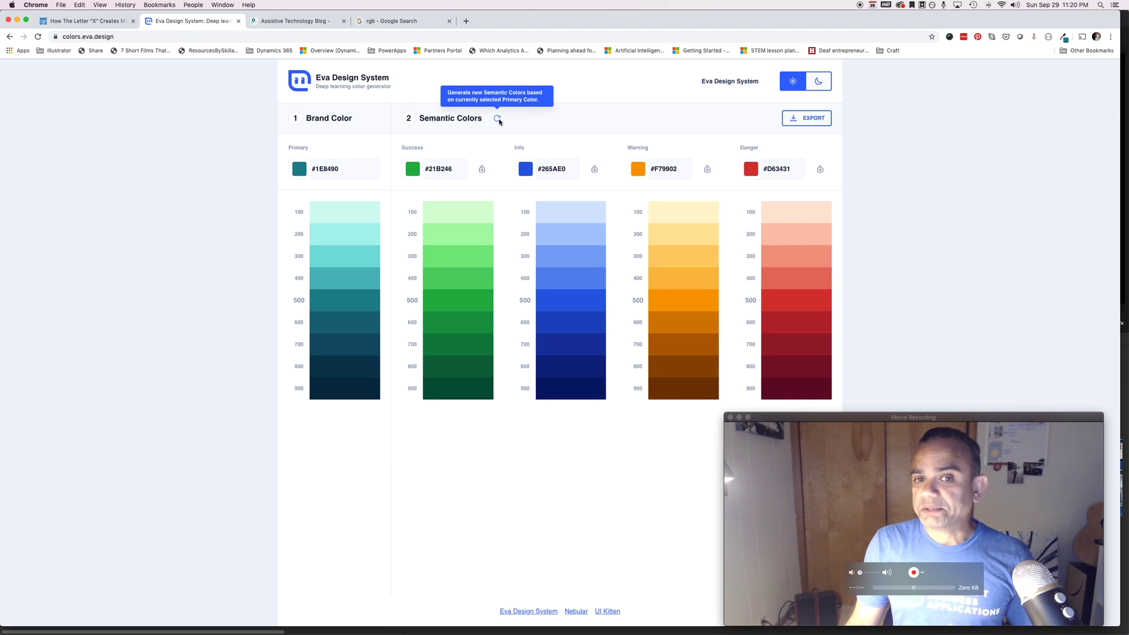
{"action": "left_click", "coordinate": [497, 118]}
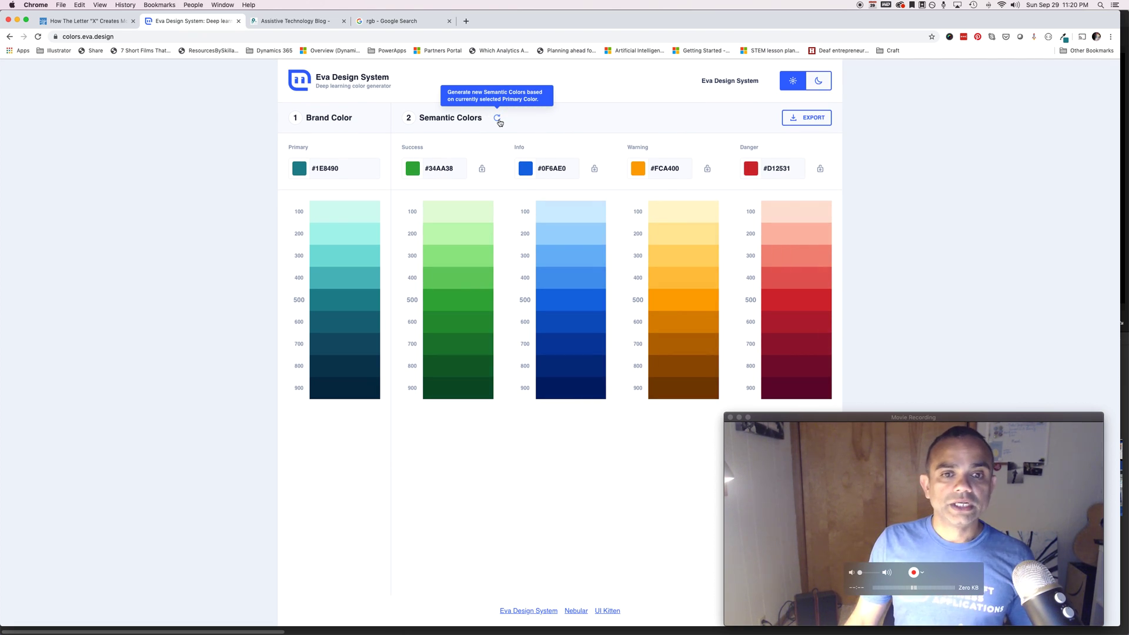
{"action": "left_click", "coordinate": [497, 118]}
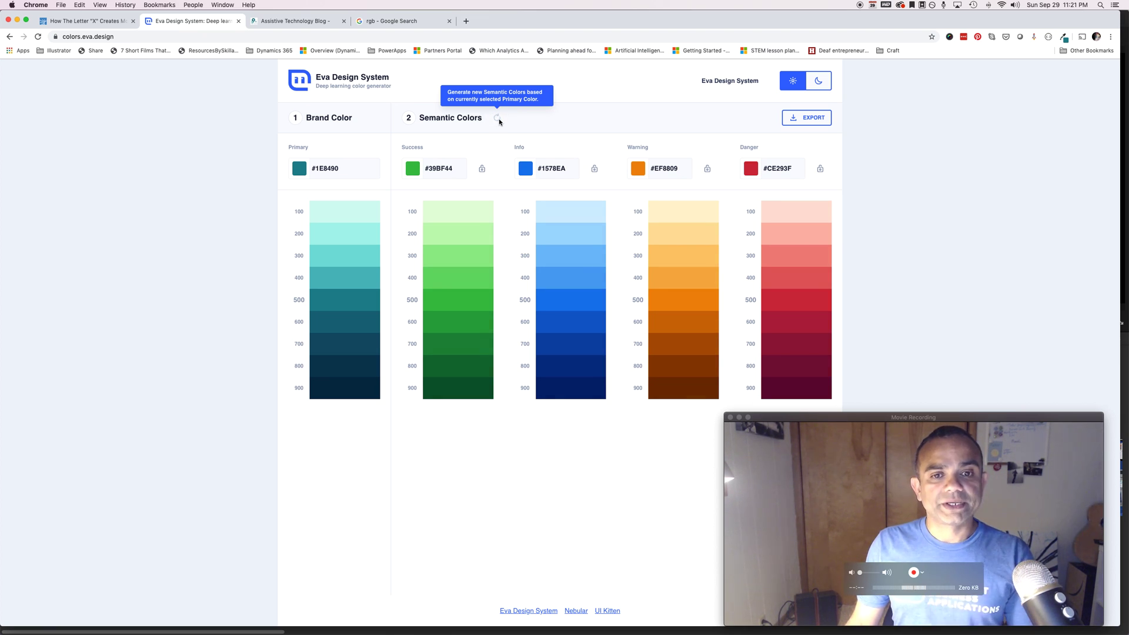
{"action": "left_click", "coordinate": [497, 118]}
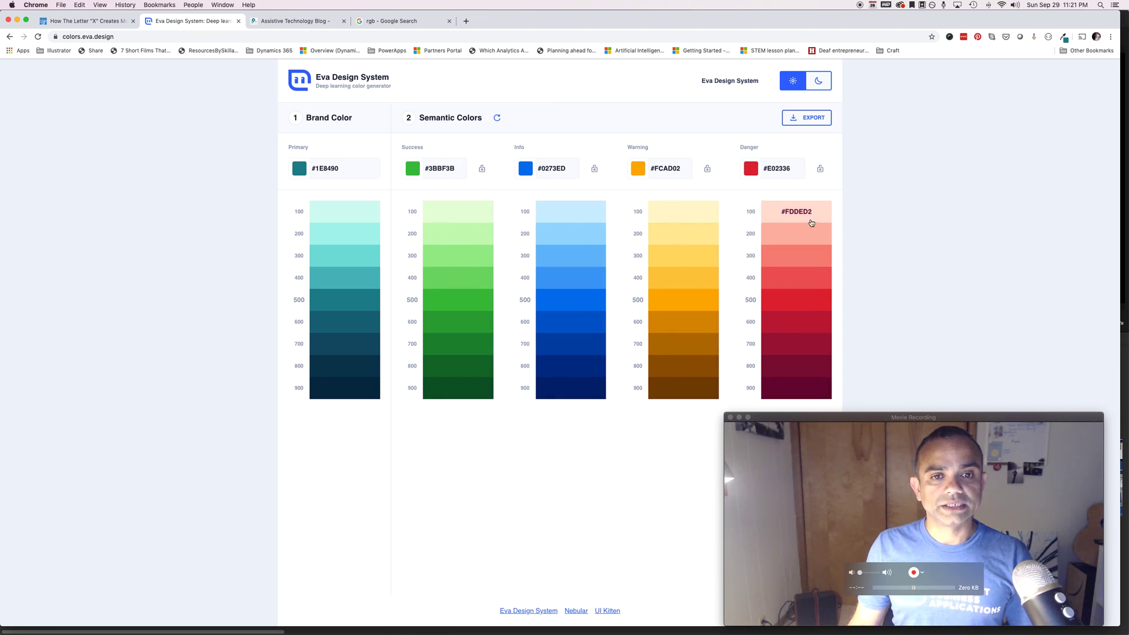
{"action": "mouse_move", "coordinate": [469, 219]}
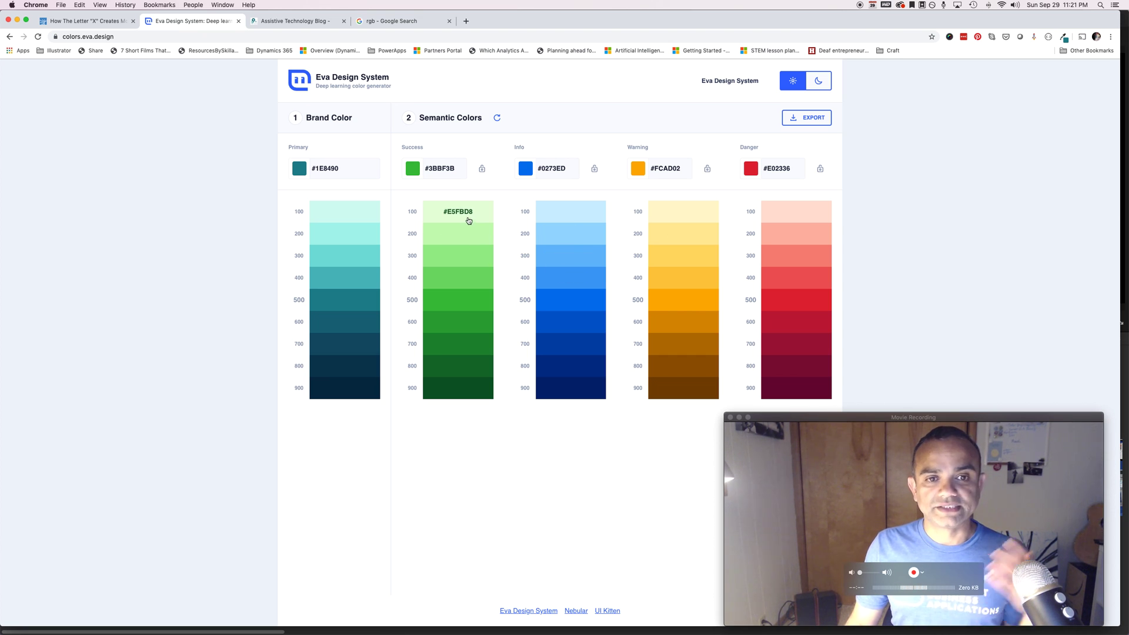
{"action": "mouse_move", "coordinate": [481, 168]}
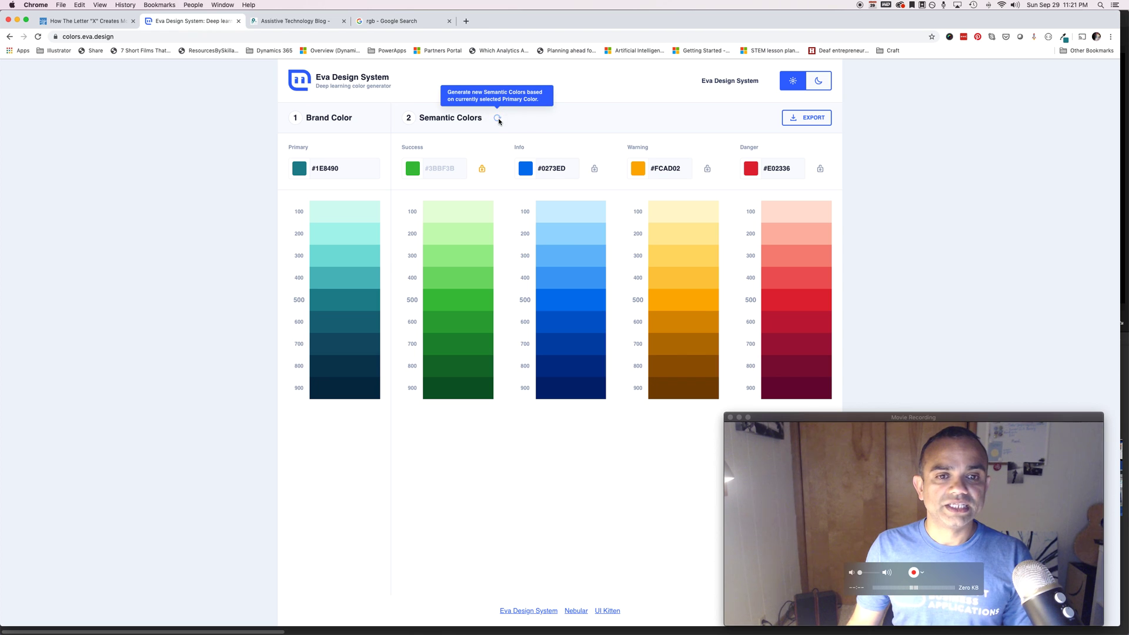
Regenerate info, warning and danger twice with success held, ending at danger #D64815
{"action": "left_click", "coordinate": [497, 118]}
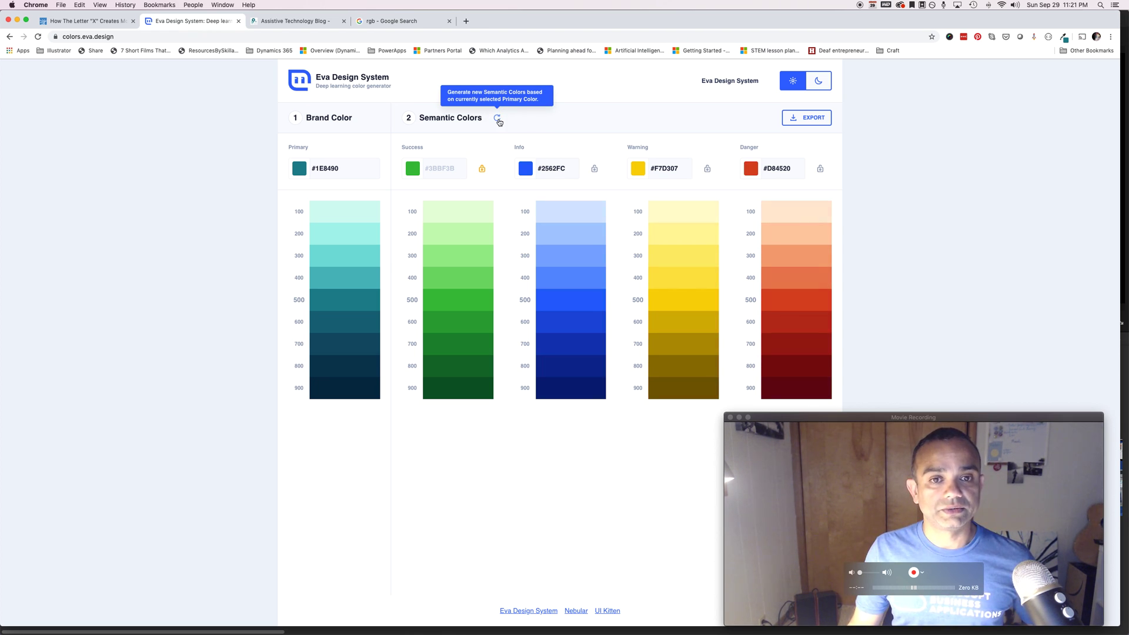
{"action": "left_click", "coordinate": [497, 118]}
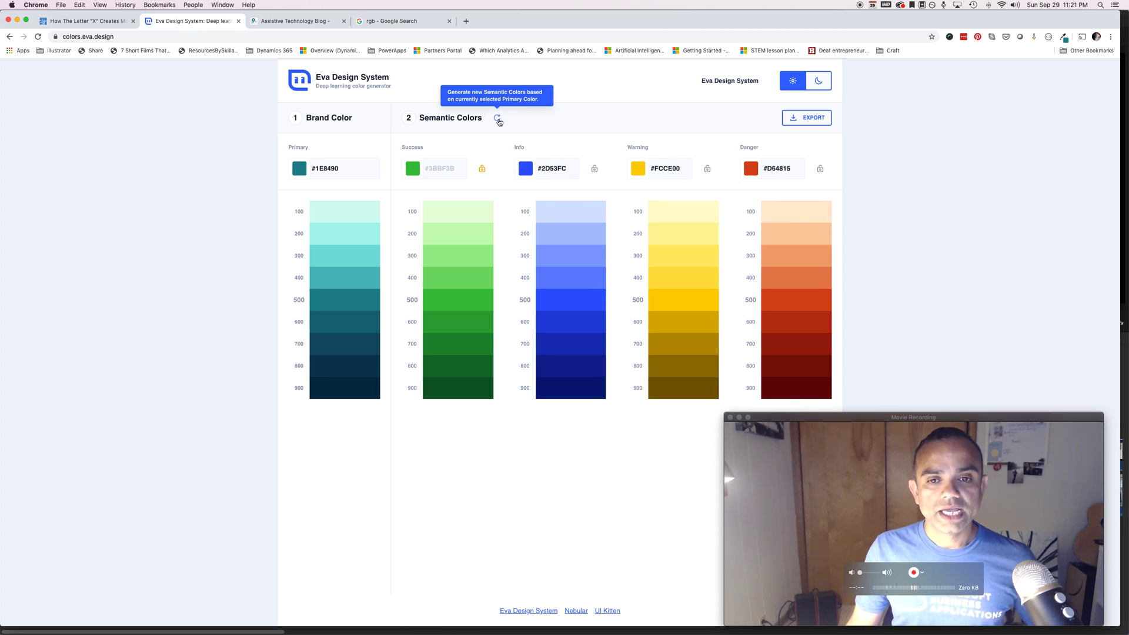
{"action": "mouse_move", "coordinate": [853, 375]}
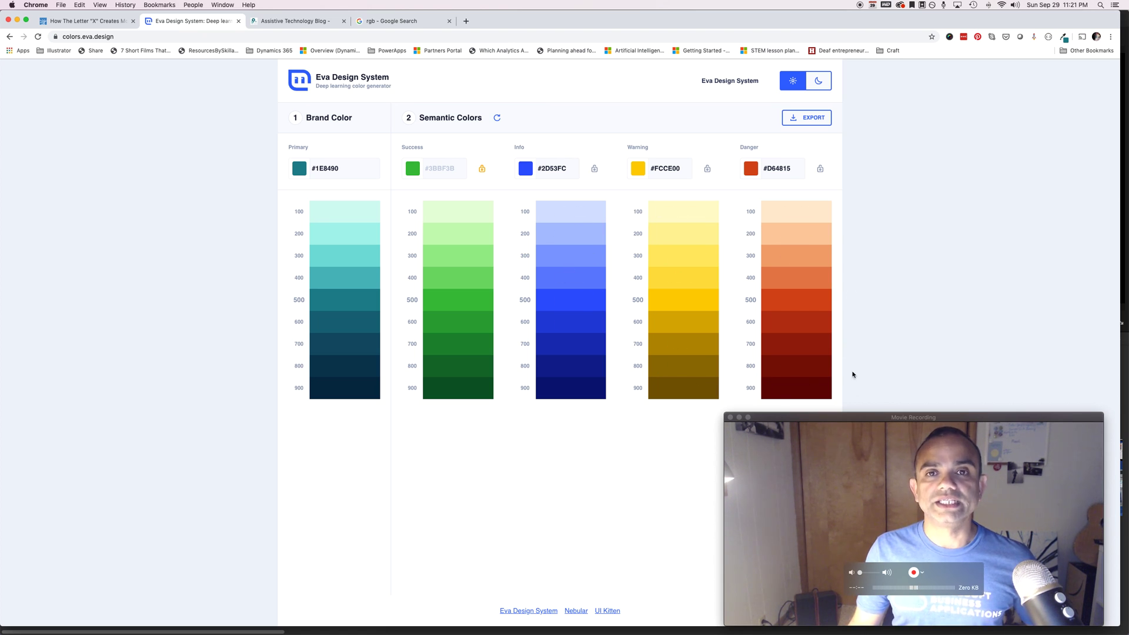
{"action": "mouse_move", "coordinate": [482, 148]}
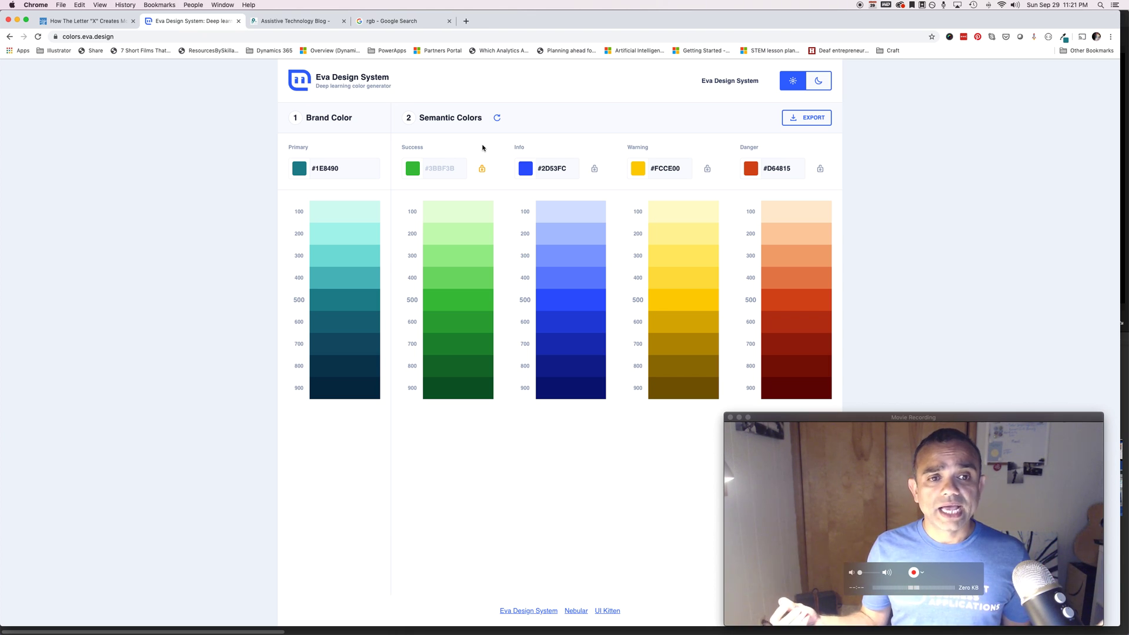
{"action": "left_click", "coordinate": [335, 168]}
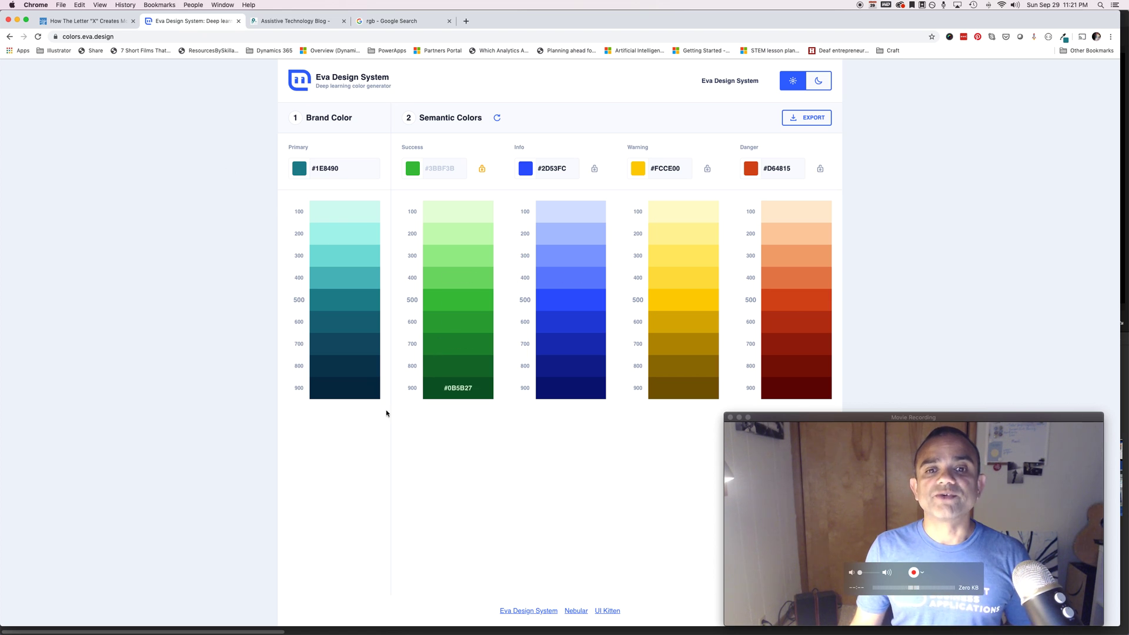
{"action": "mouse_move", "coordinate": [288, 516]}
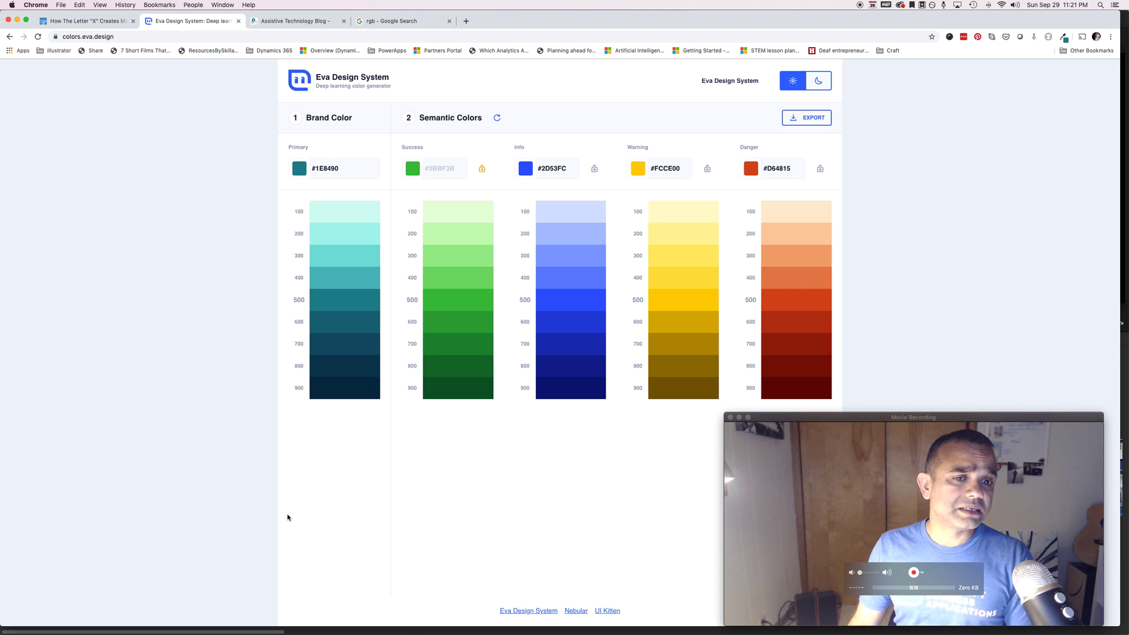
{"action": "mouse_move", "coordinate": [173, 375]}
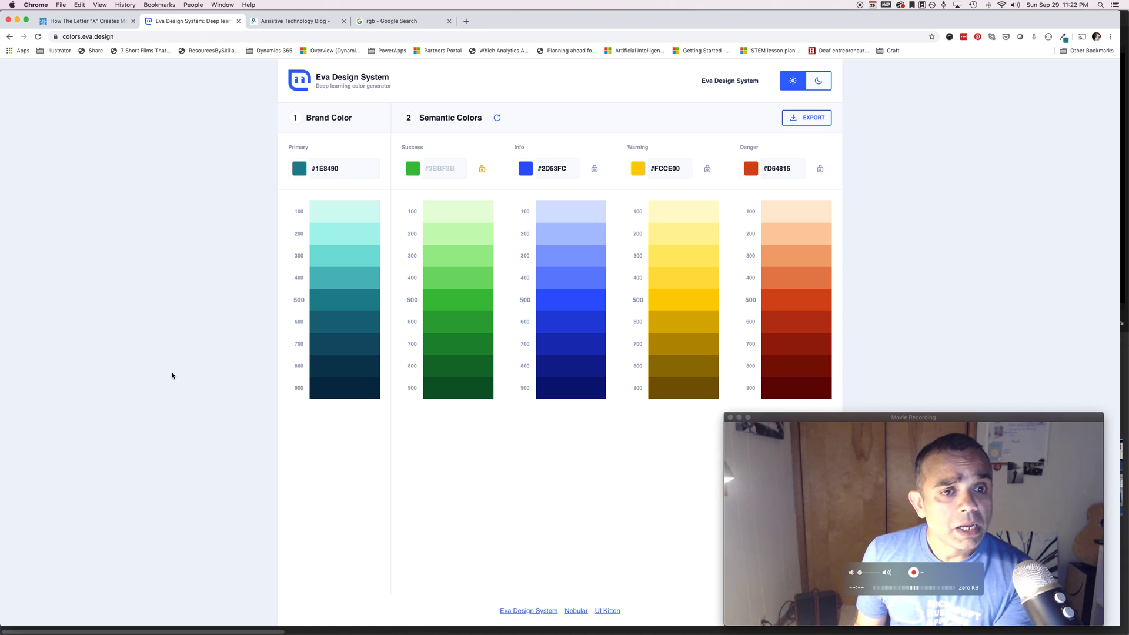
{"action": "mouse_move", "coordinate": [344, 299]}
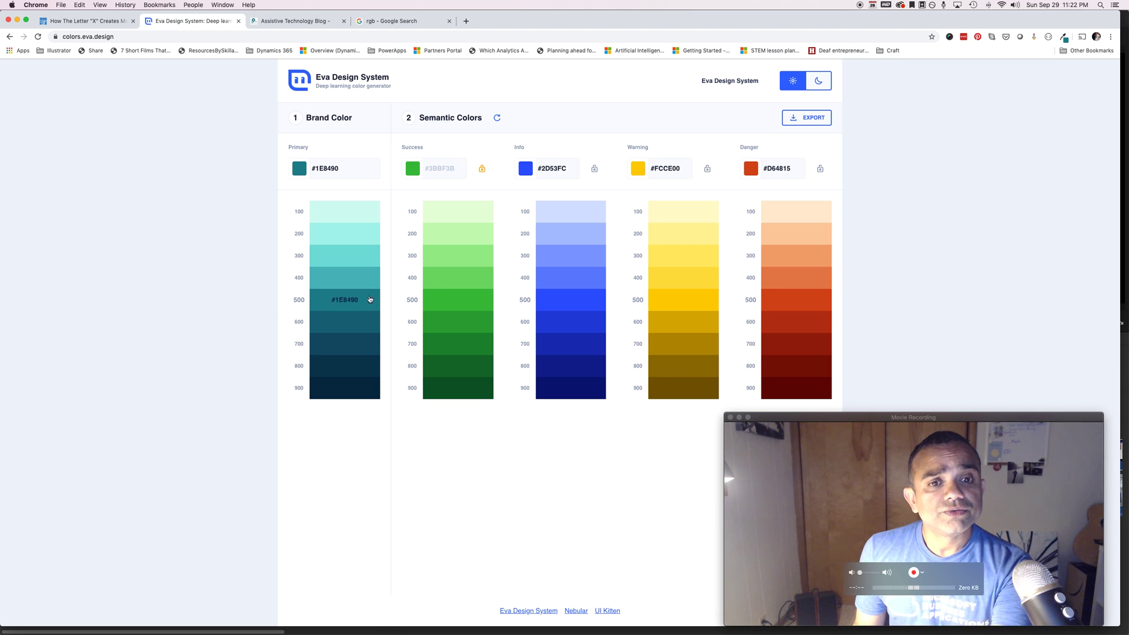
{"action": "mouse_move", "coordinate": [738, 404]}
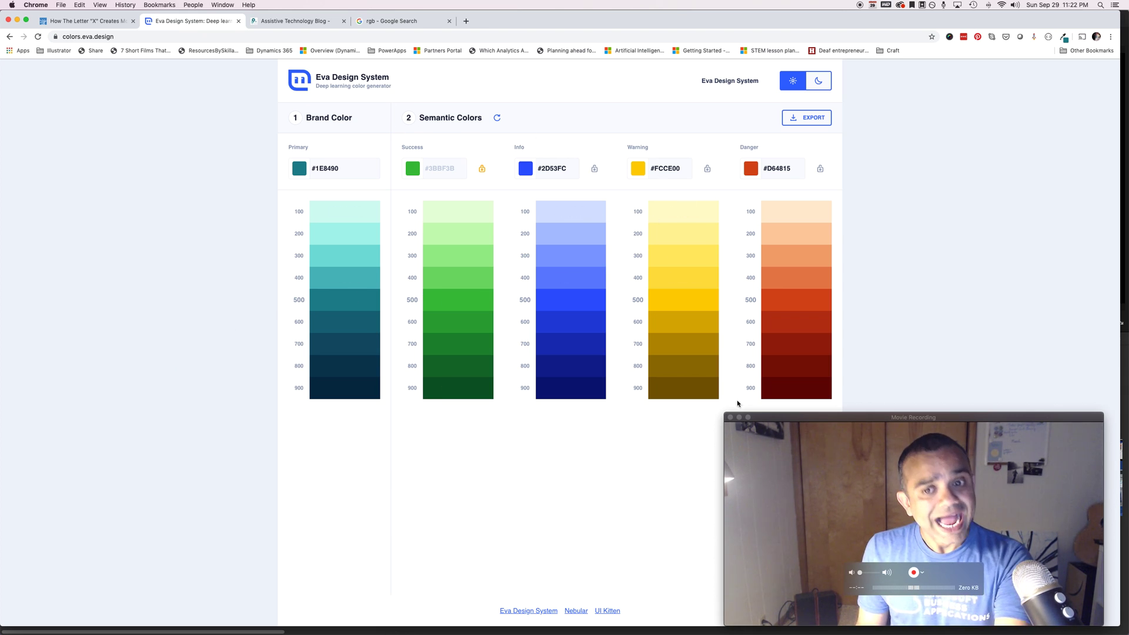
{"action": "mouse_move", "coordinate": [618, 212]}
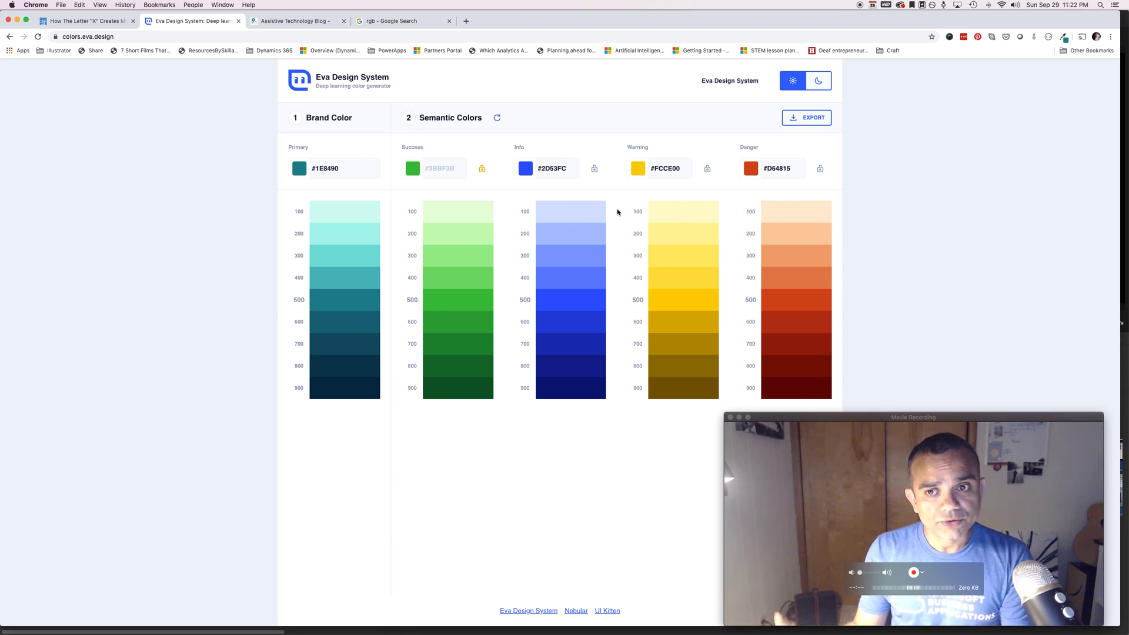
Show the Export choices: JPEG, JSON, Nebular Theme and UI Kitten Theme
{"action": "left_click", "coordinate": [807, 117]}
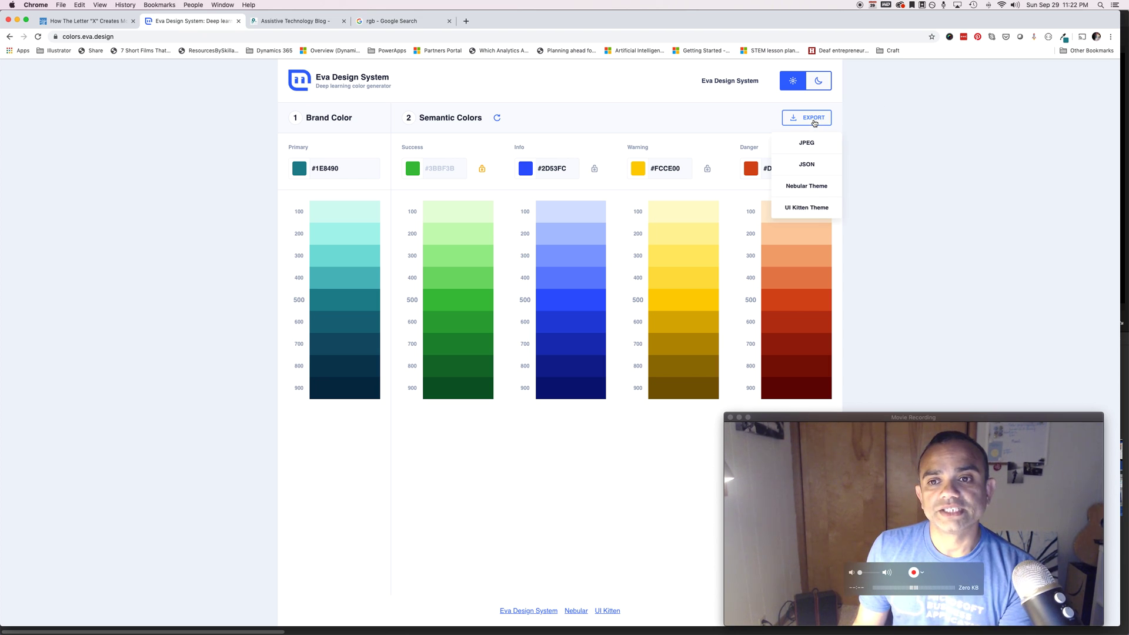
Export the palette as a custom-theme JSON file and open it in Firefox
{"action": "left_click", "coordinate": [806, 118]}
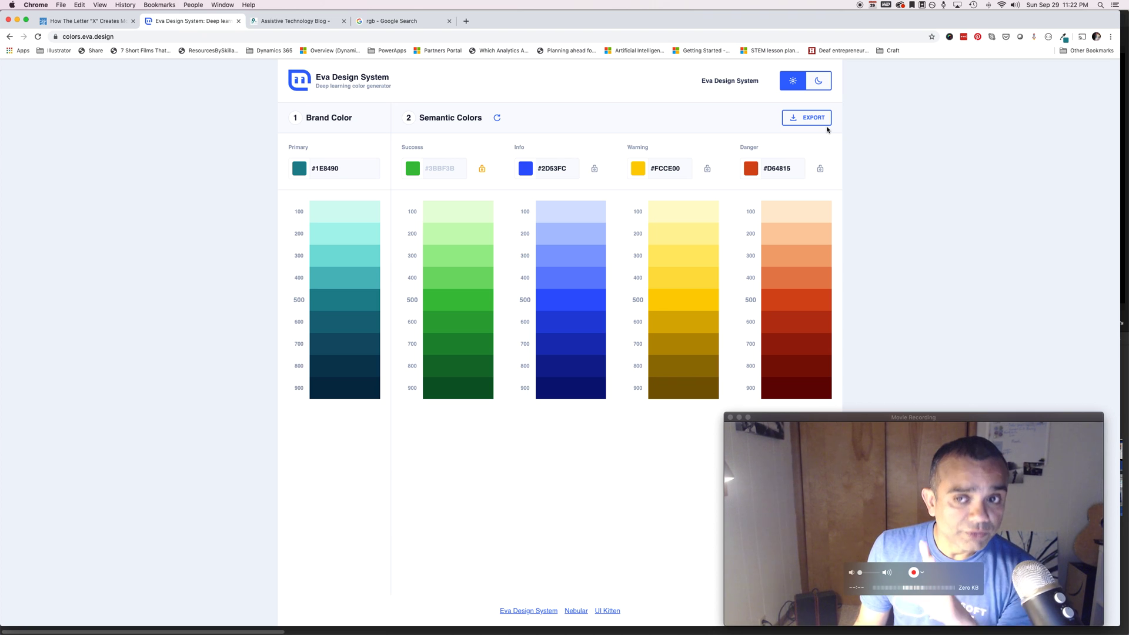
{"action": "left_click", "coordinate": [808, 117]}
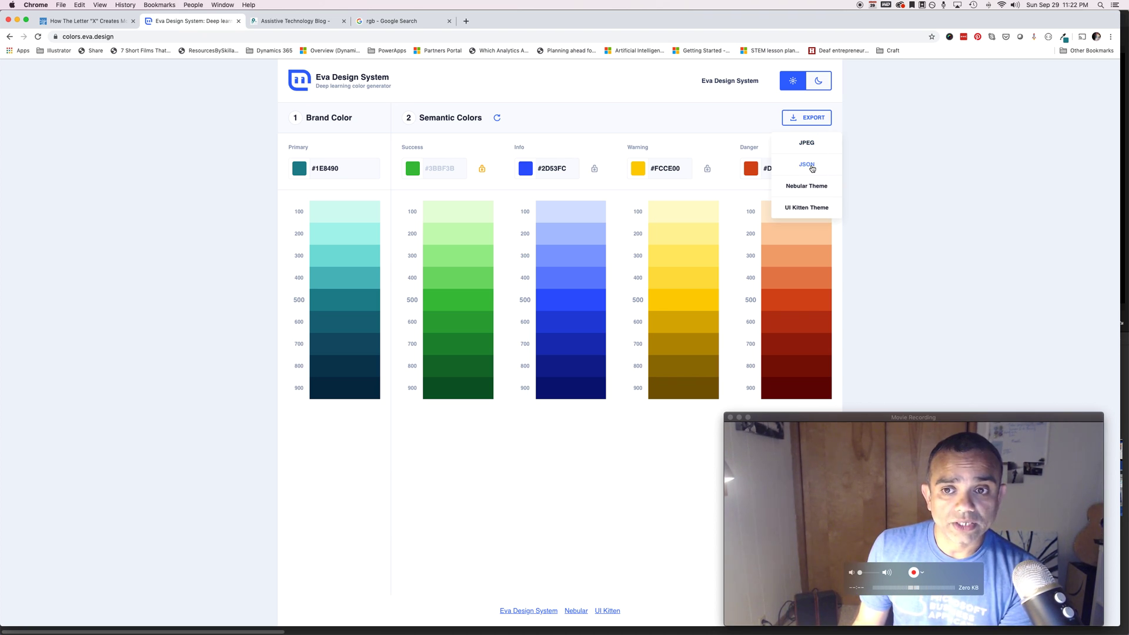
{"action": "left_click", "coordinate": [805, 164]}
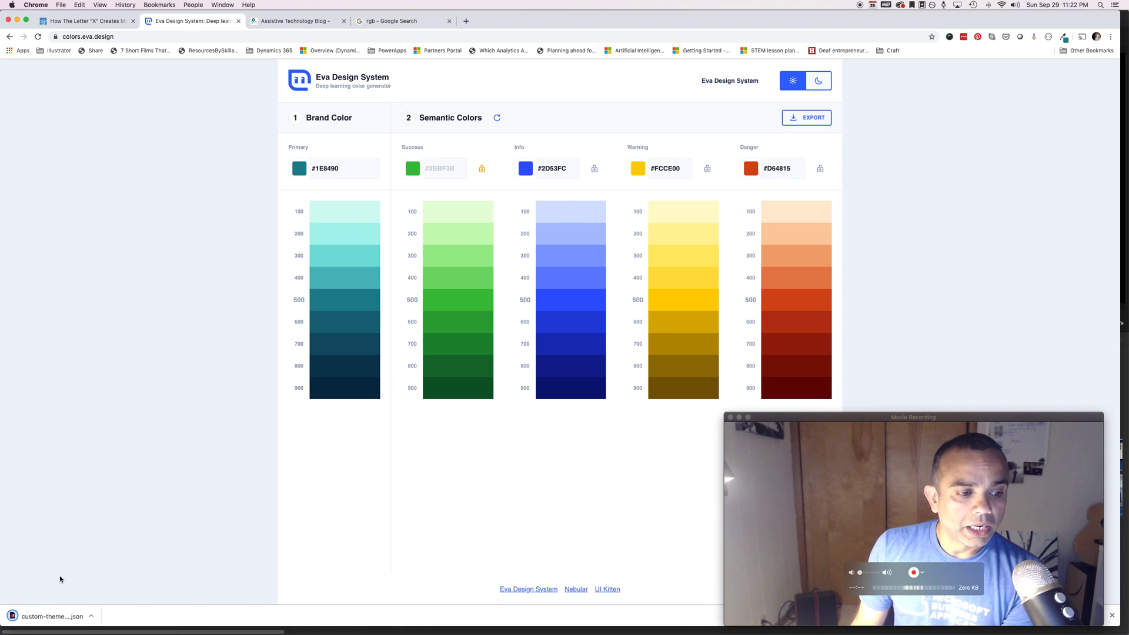
{"action": "mouse_move", "coordinate": [344, 365]}
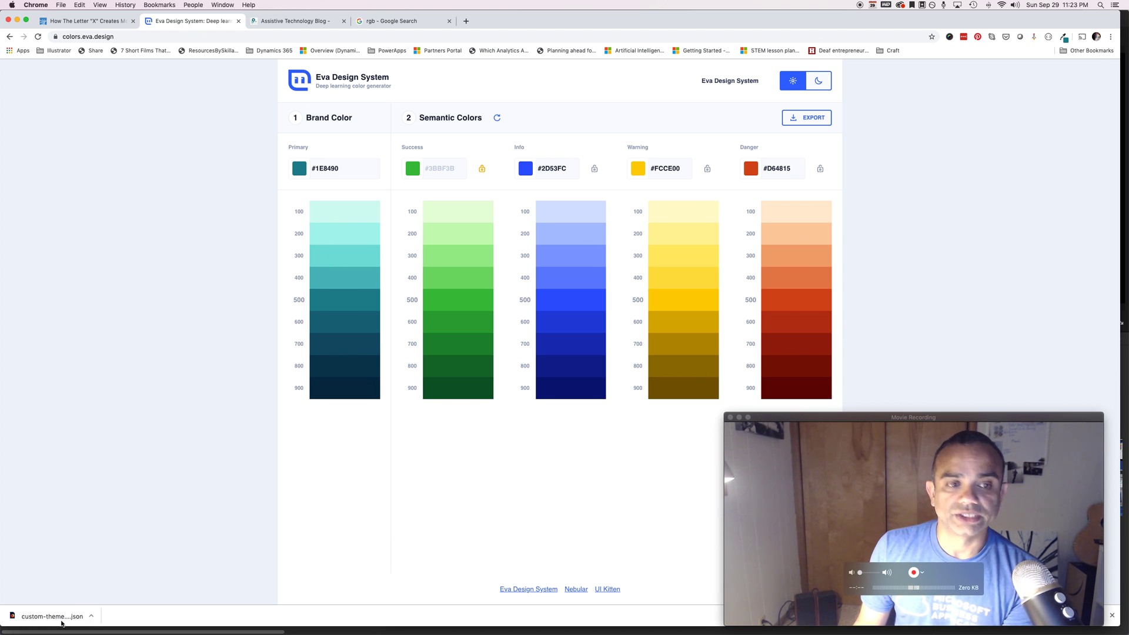
{"action": "left_click", "coordinate": [51, 615]}
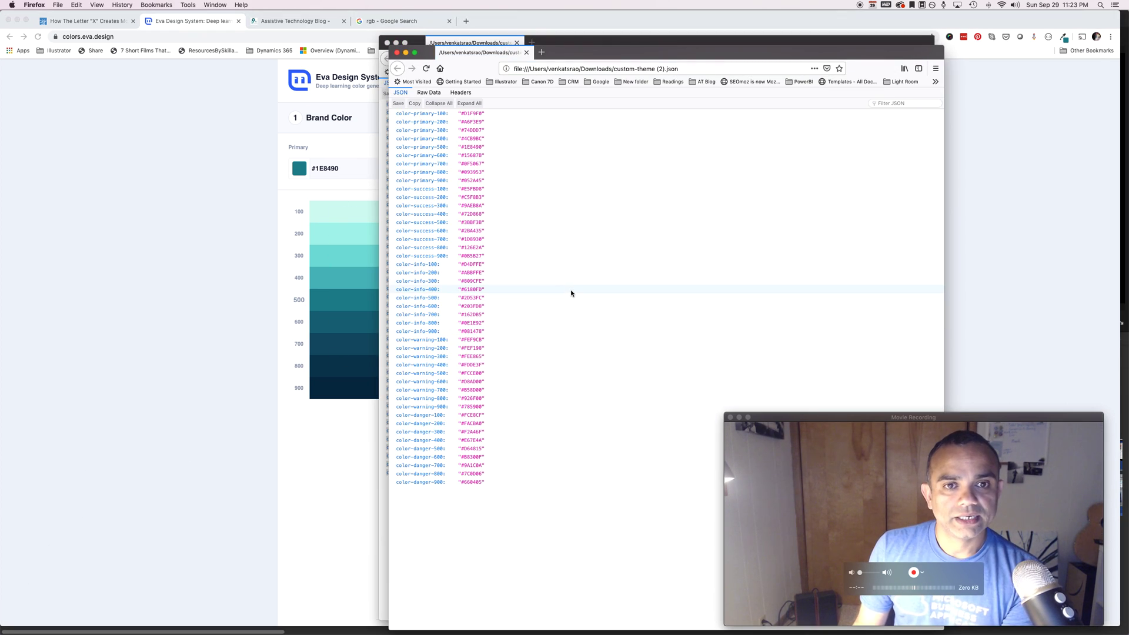
{"action": "mouse_move", "coordinate": [493, 488]}
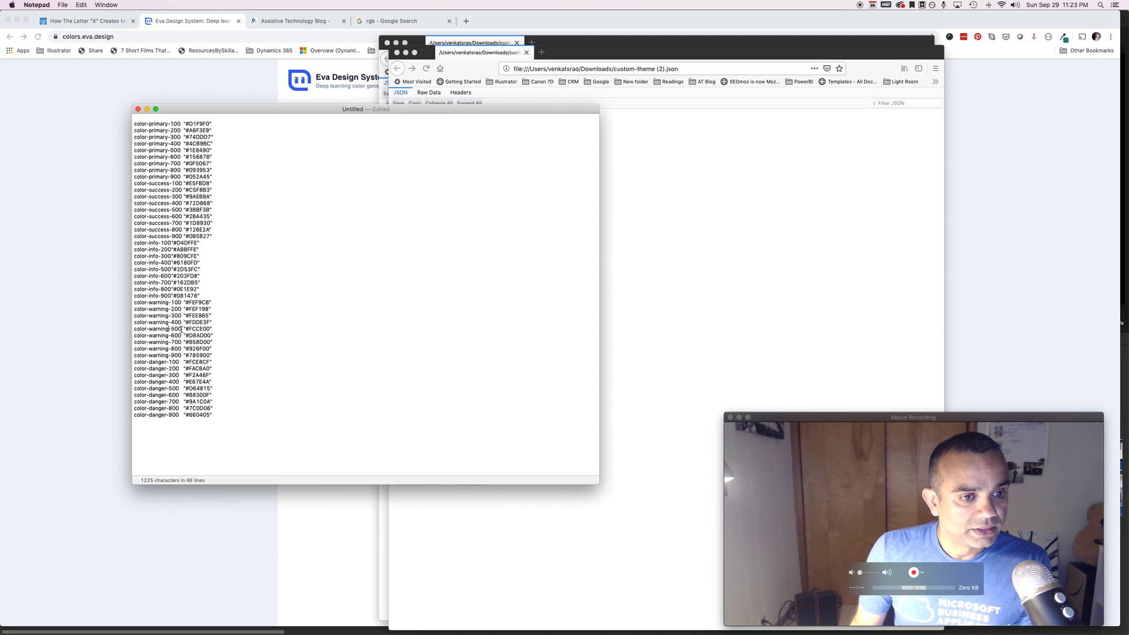
Rename color-warning-500 to color-warning-critical, then select the 900 in color-warning-900
{"action": "double_click", "coordinate": [174, 330]}
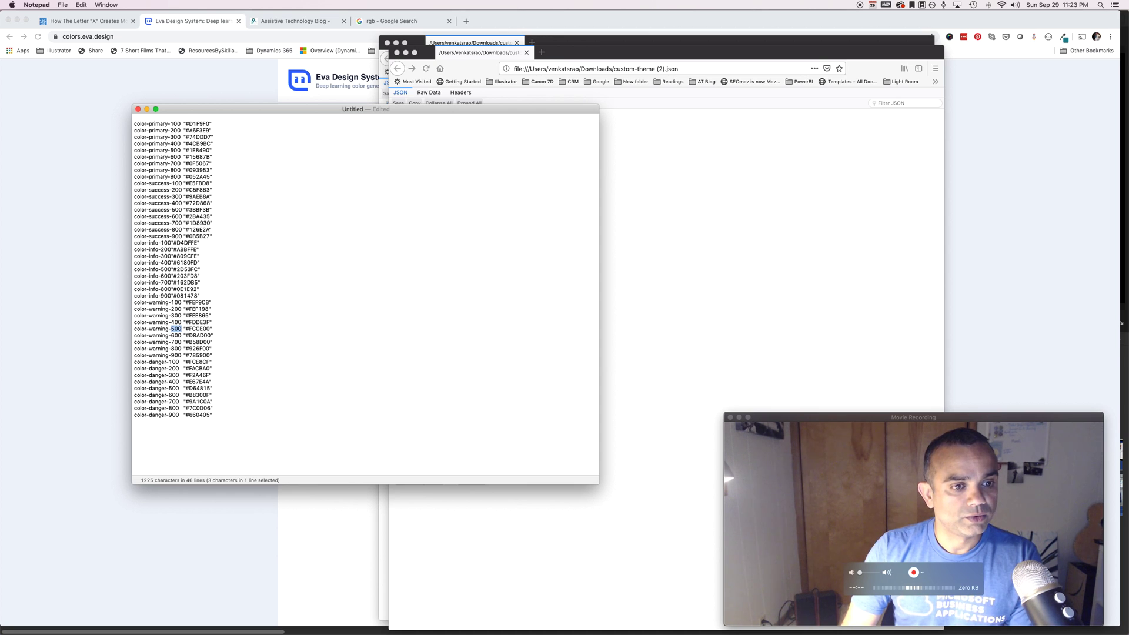
{"action": "type", "text": "critical"}
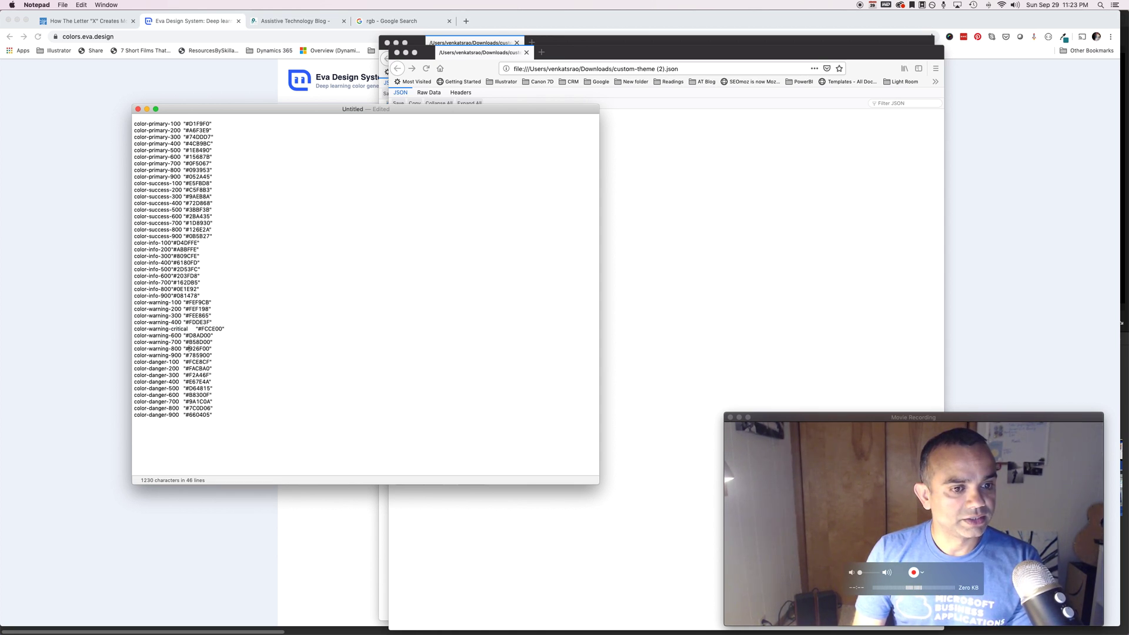
{"action": "double_click", "coordinate": [175, 355]}
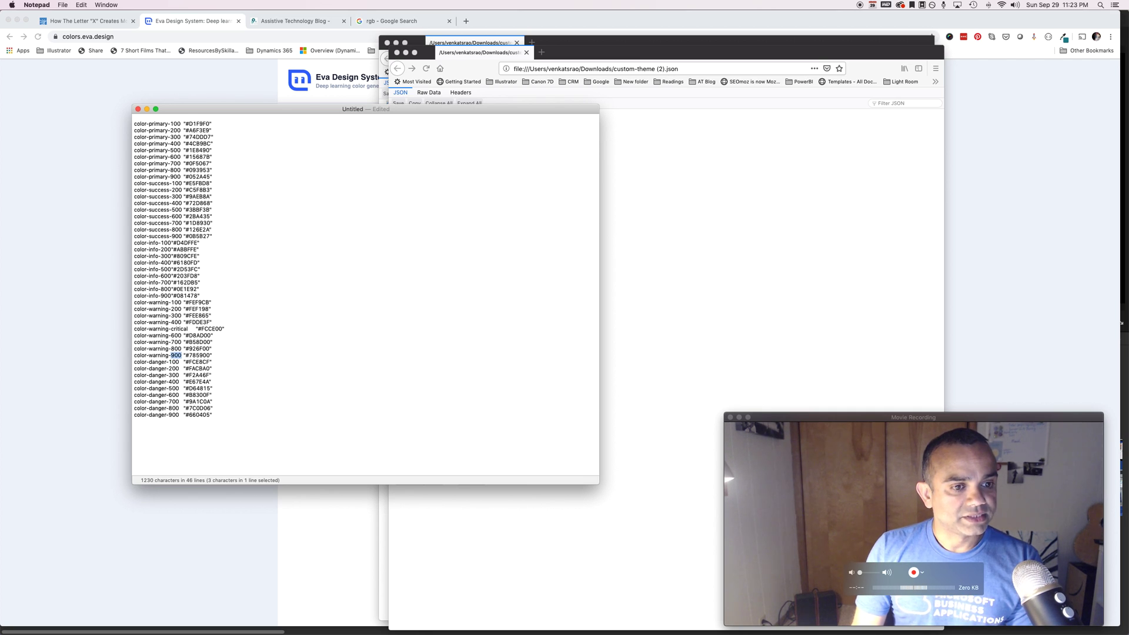